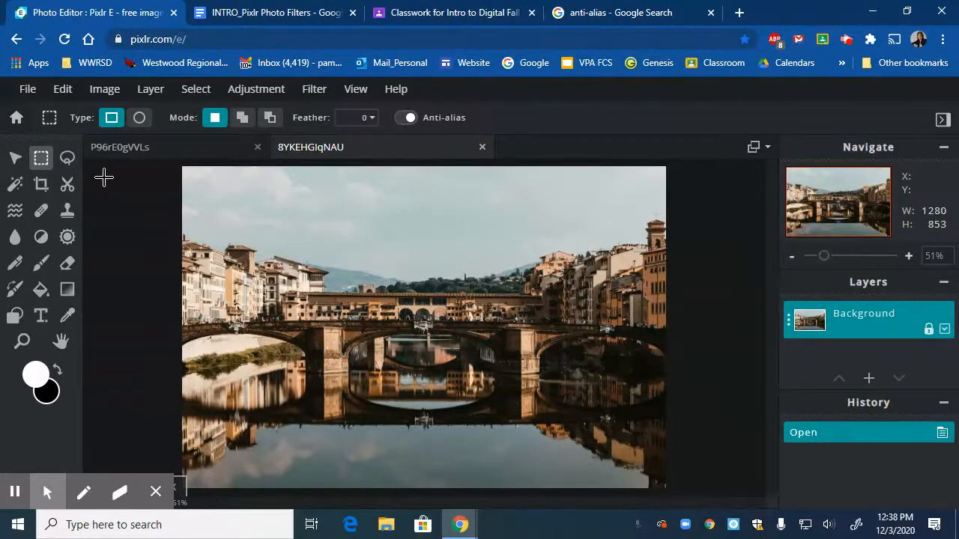
{"action": "mouse_move", "coordinate": [40, 158]}
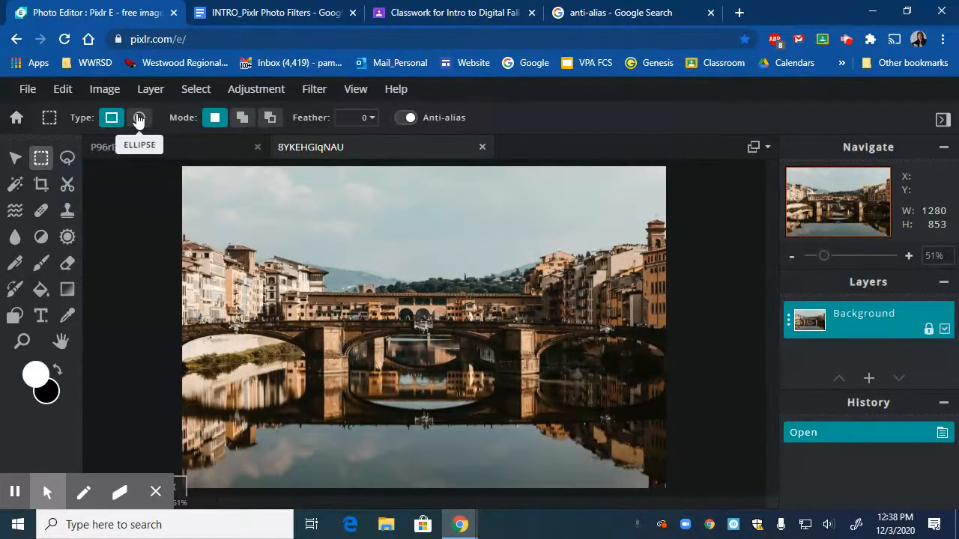
Step: Marquee-select a rectangle over the left buildings and paste it as a new layer
{"action": "left_click", "coordinate": [112, 117]}
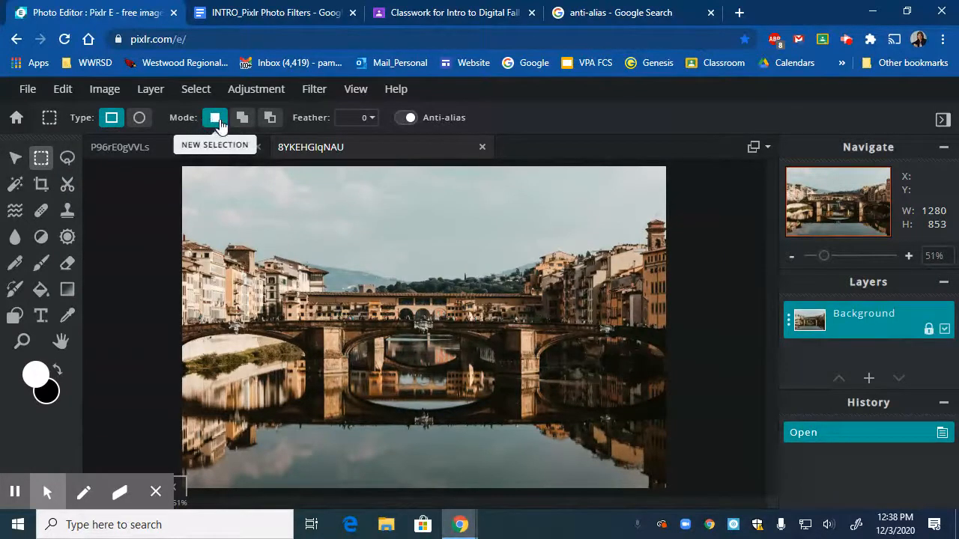
{"action": "mouse_move", "coordinate": [242, 118]}
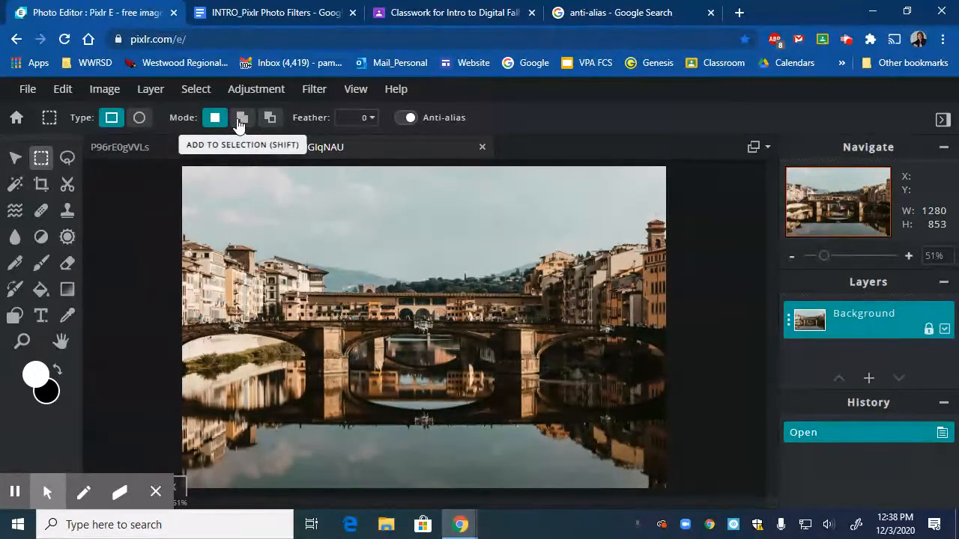
{"action": "mouse_move", "coordinate": [269, 118]}
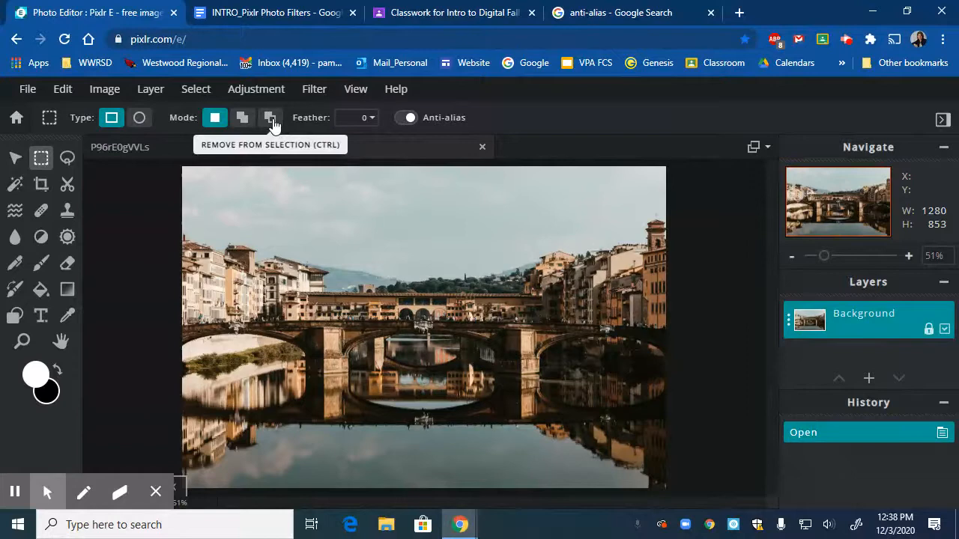
{"action": "mouse_move", "coordinate": [242, 118]}
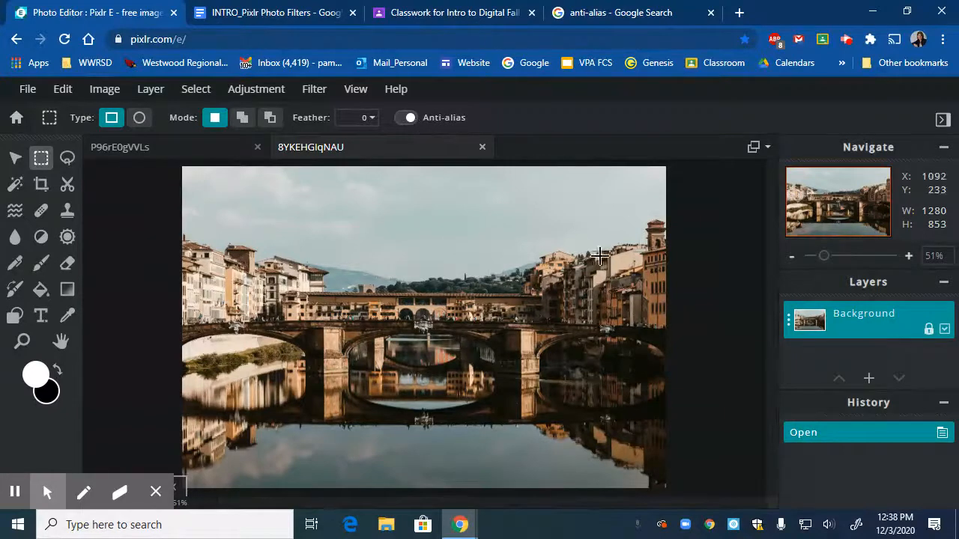
{"action": "mouse_move", "coordinate": [216, 215]}
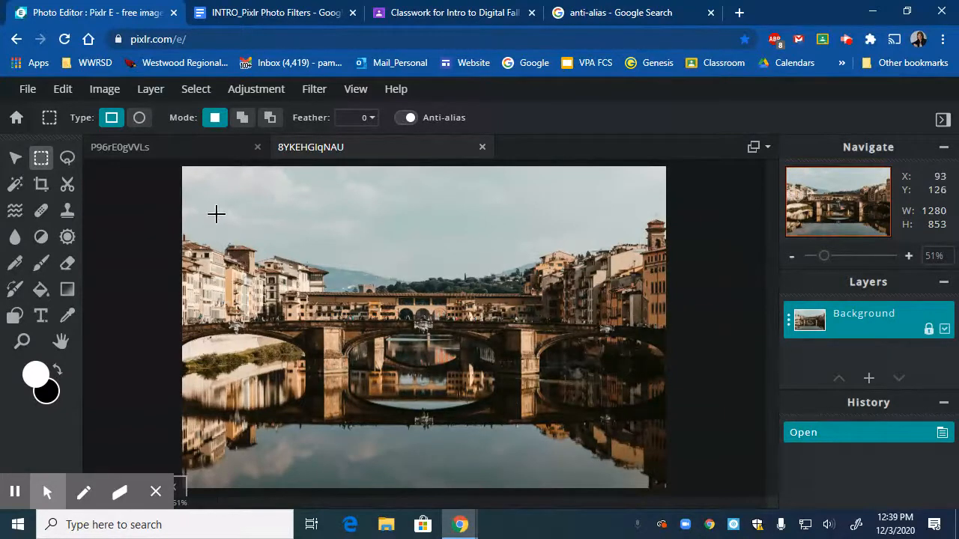
{"action": "left_click_drag", "start_coordinate": [212, 223], "coordinate": [225, 307]}
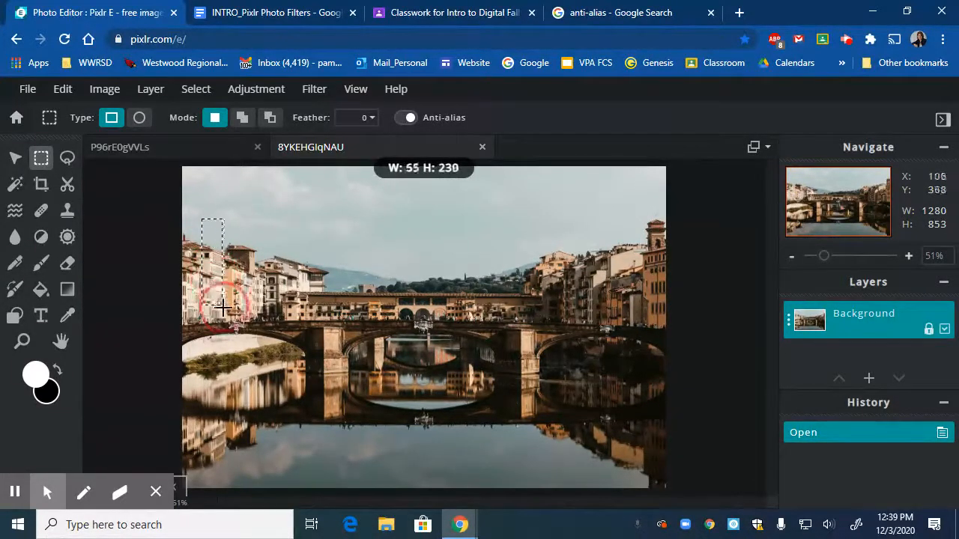
{"action": "left_click_drag", "start_coordinate": [224, 307], "coordinate": [293, 334]}
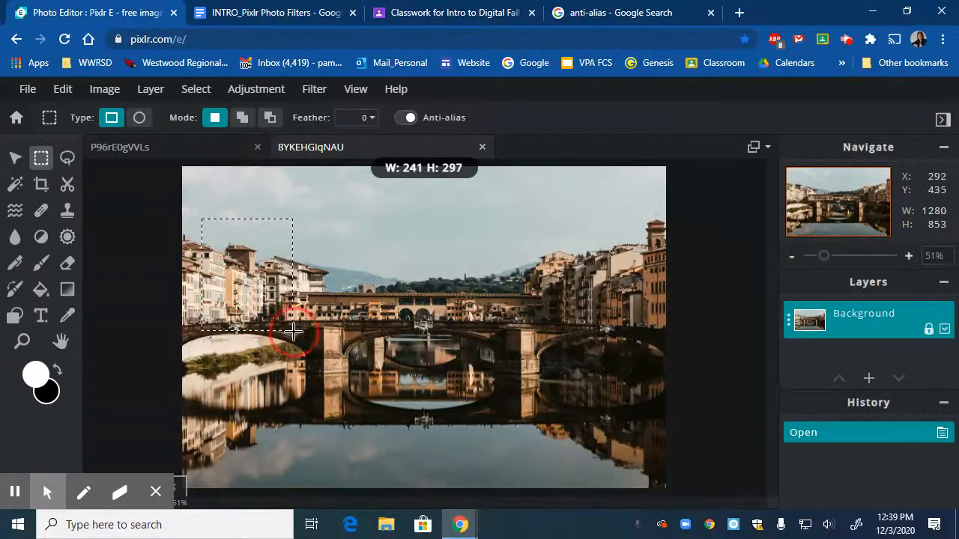
{"action": "left_click_drag", "start_coordinate": [293, 332], "coordinate": [297, 324]}
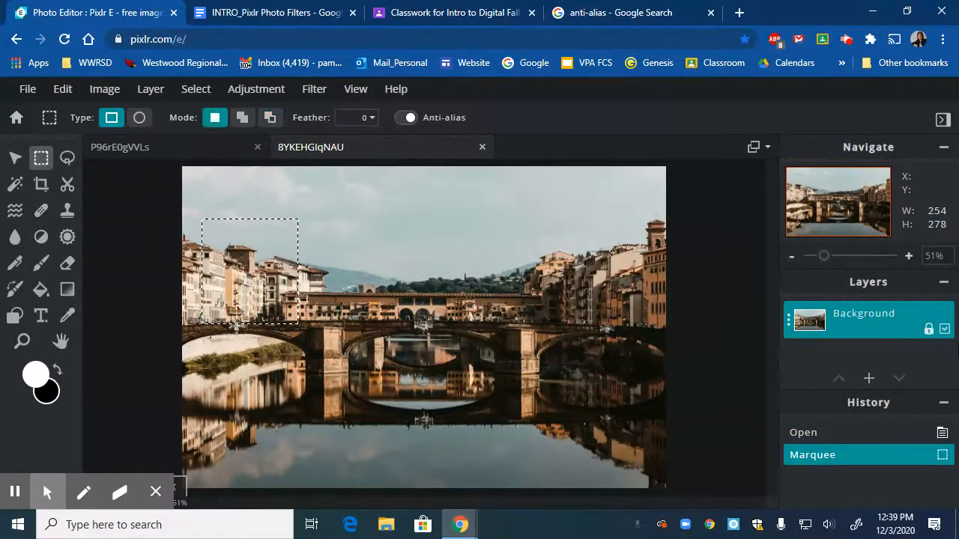
{"action": "key", "text": "ctrl+v"}
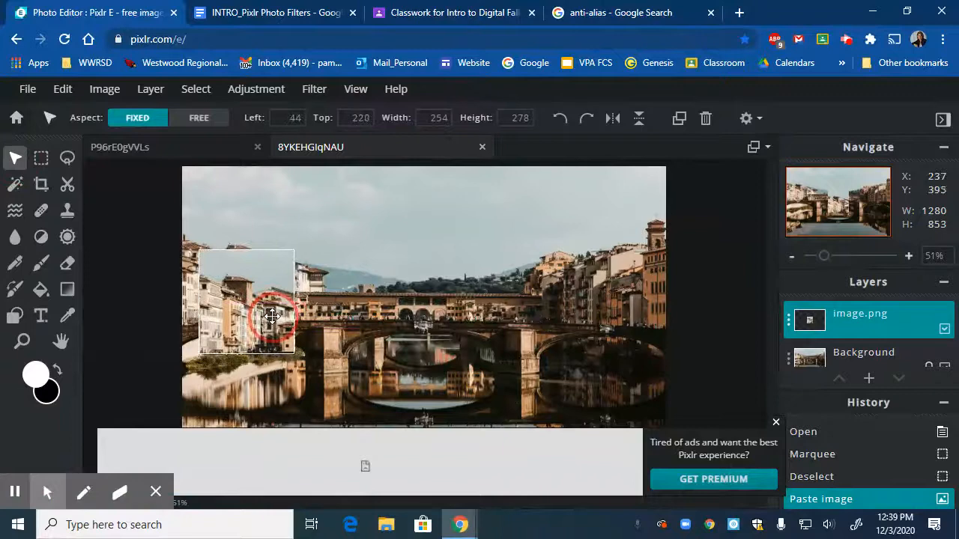
Step: Drag the pasted buildings layer around until it sits over the top-left buildings
{"action": "left_click_drag", "start_coordinate": [269, 315], "coordinate": [279, 274]}
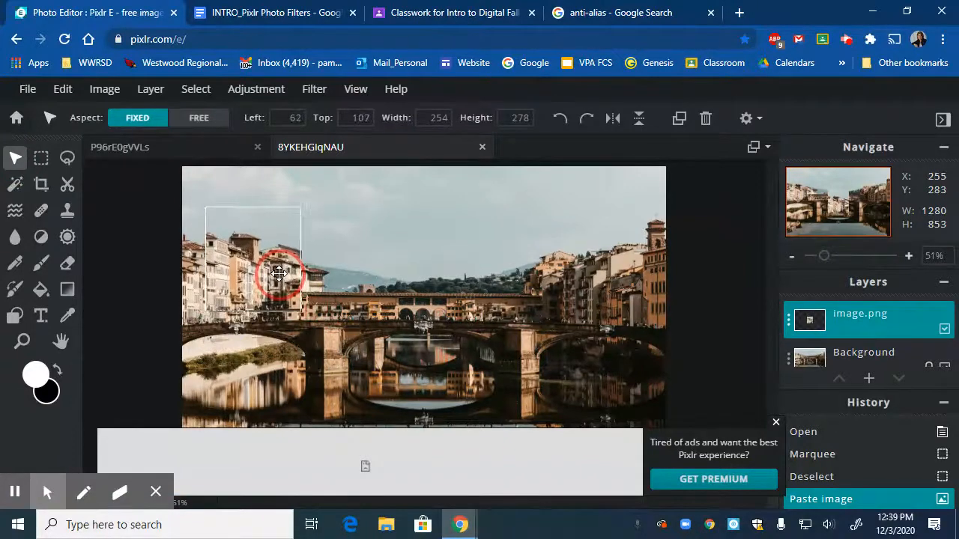
{"action": "left_click_drag", "start_coordinate": [278, 273], "coordinate": [274, 285]}
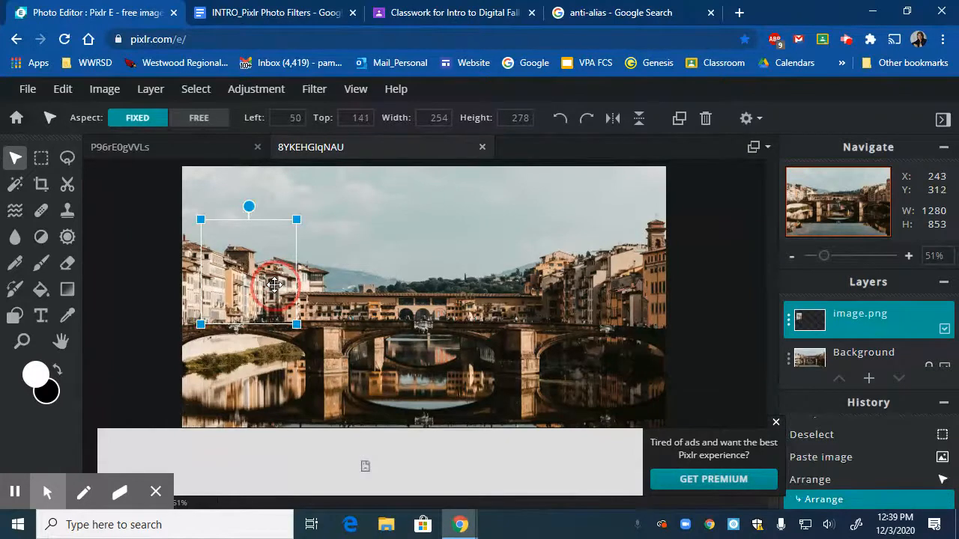
{"action": "left_click_drag", "start_coordinate": [249, 285], "coordinate": [274, 300]}
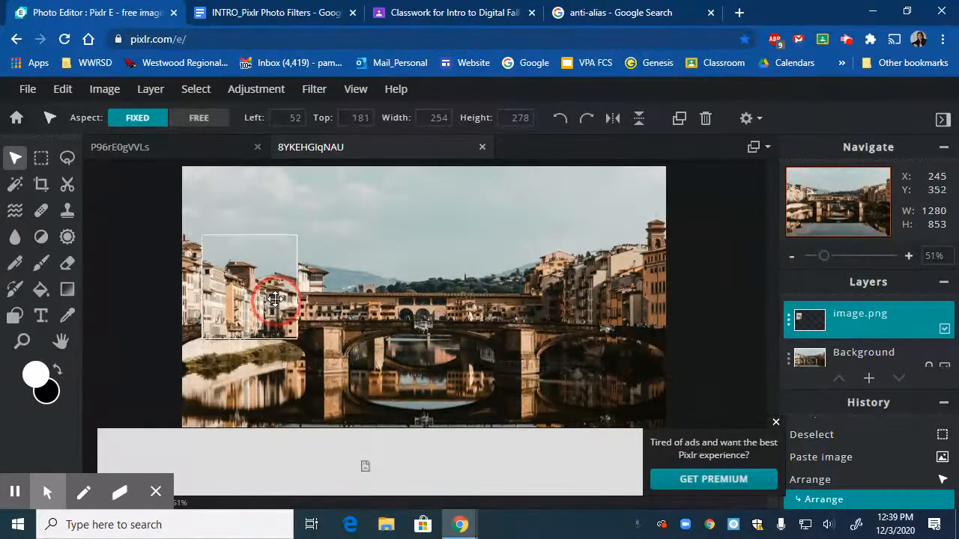
{"action": "left_click_drag", "start_coordinate": [275, 299], "coordinate": [275, 264]}
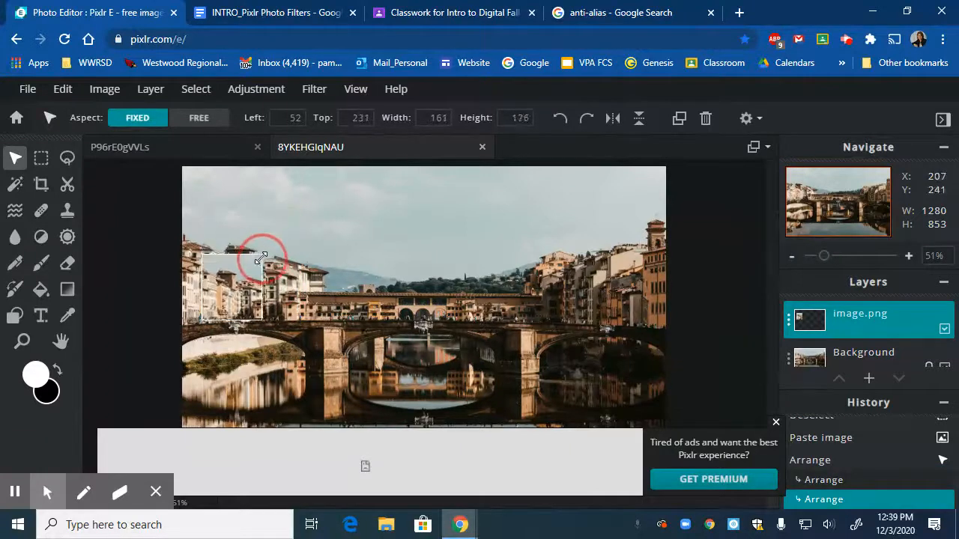
{"action": "left_click_drag", "start_coordinate": [262, 259], "coordinate": [378, 224]}
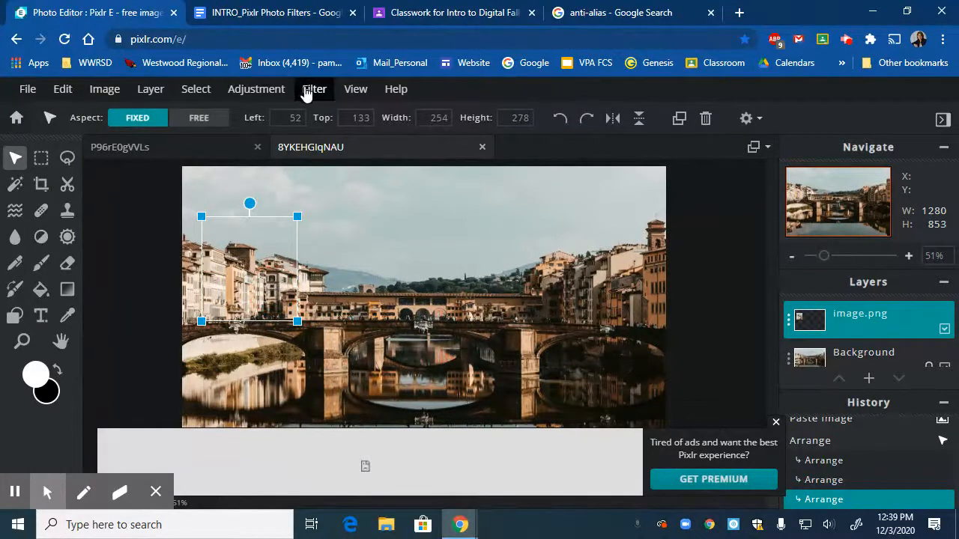
Step: Apply the SUPERONE preset from the Effect library to the buildings section at strength 54
{"action": "left_click", "coordinate": [314, 89]}
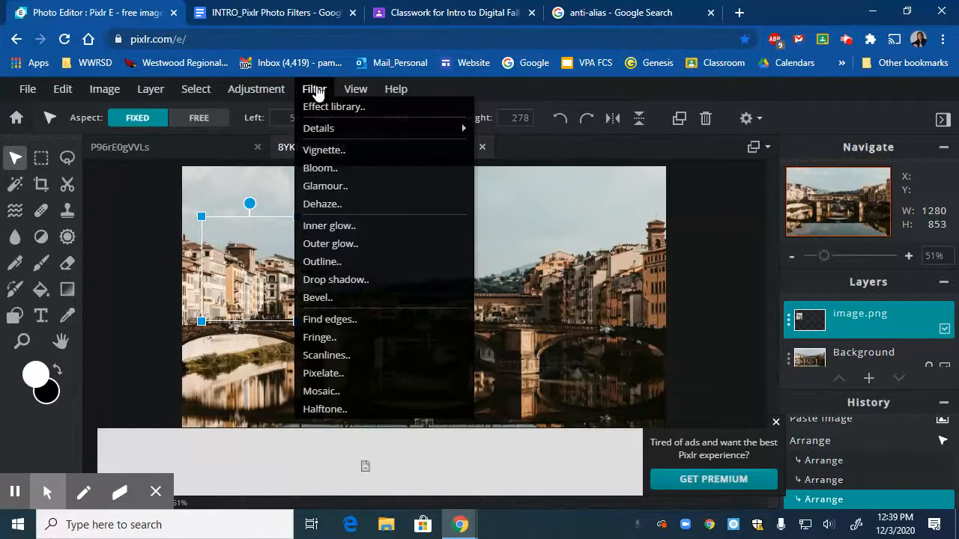
{"action": "mouse_move", "coordinate": [334, 106]}
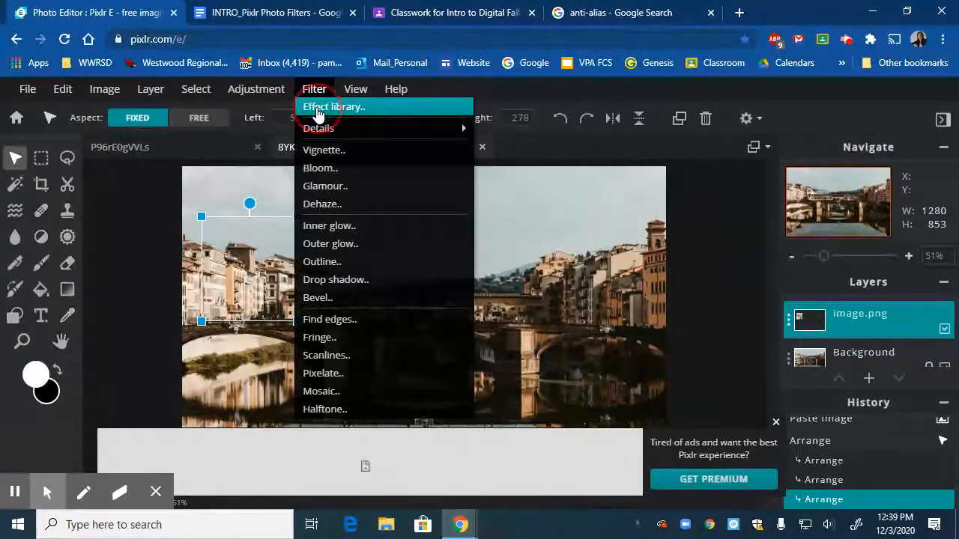
{"action": "left_click", "coordinate": [334, 106]}
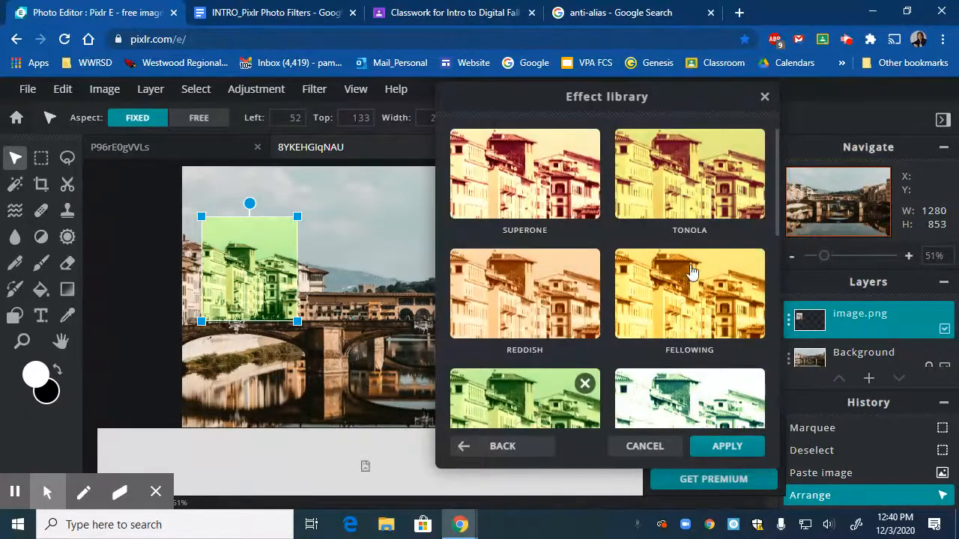
{"action": "left_click", "coordinate": [524, 293]}
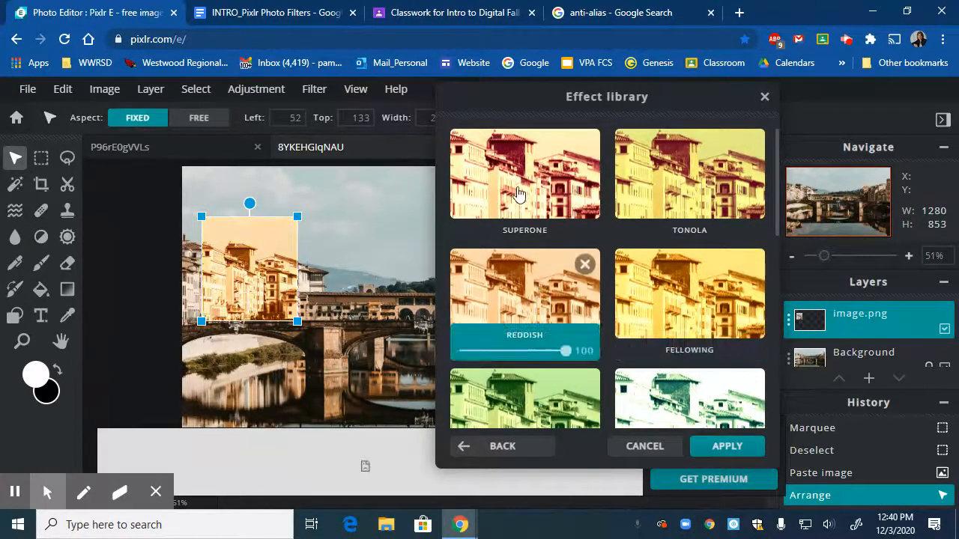
{"action": "left_click", "coordinate": [690, 173]}
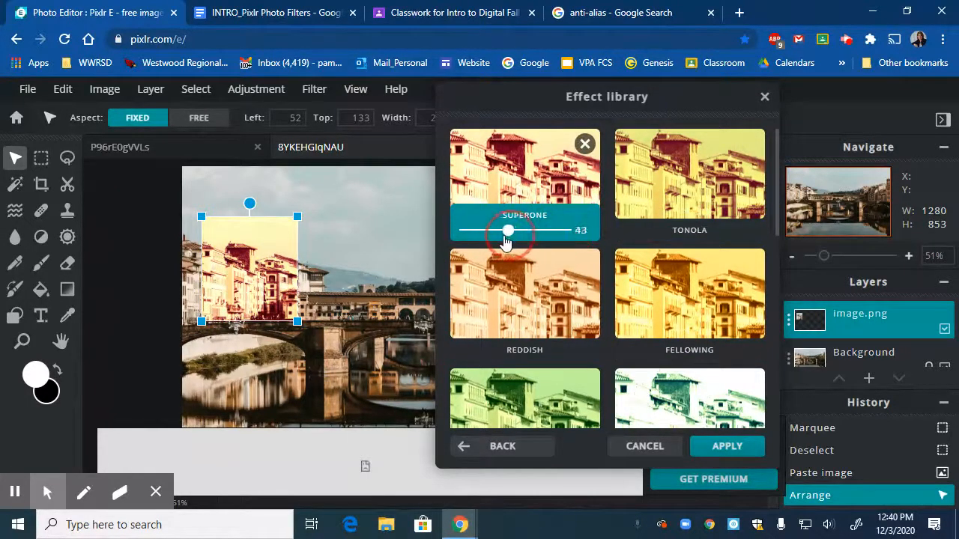
{"action": "left_click_drag", "start_coordinate": [508, 231], "coordinate": [528, 231]}
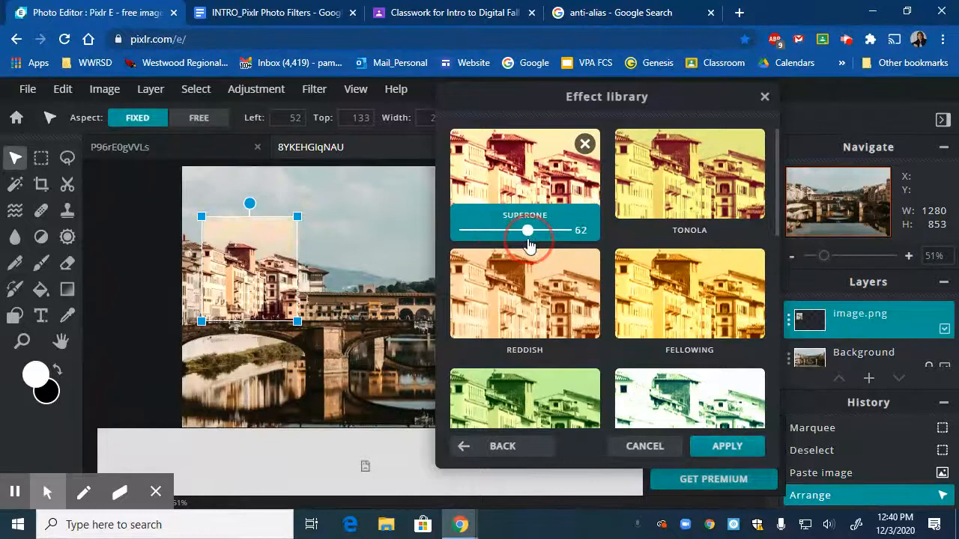
{"action": "left_click_drag", "start_coordinate": [527, 230], "coordinate": [518, 230]}
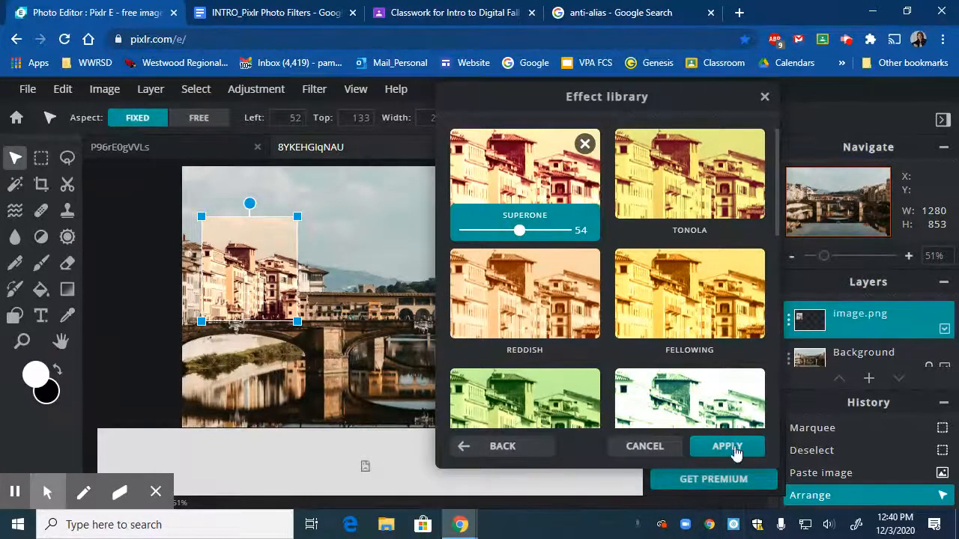
{"action": "left_click", "coordinate": [726, 446]}
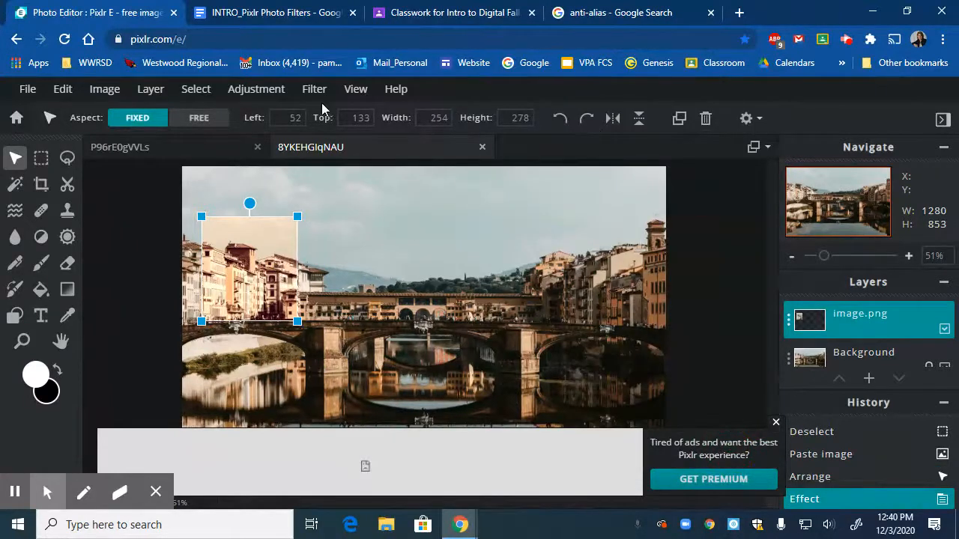
Step: Preview Greered and other Retro presets, then apply Ragwarm at strength 66
{"action": "left_click", "coordinate": [314, 88]}
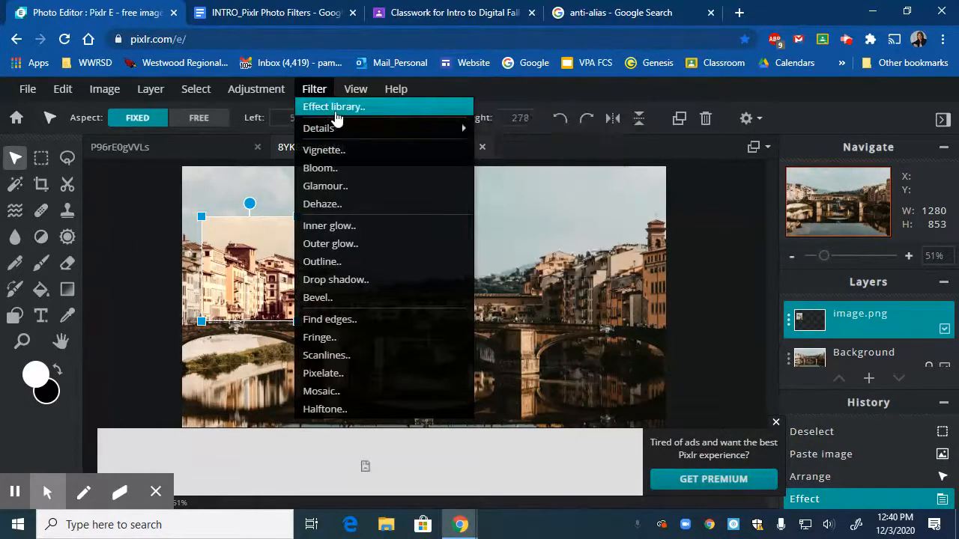
{"action": "left_click", "coordinate": [333, 106]}
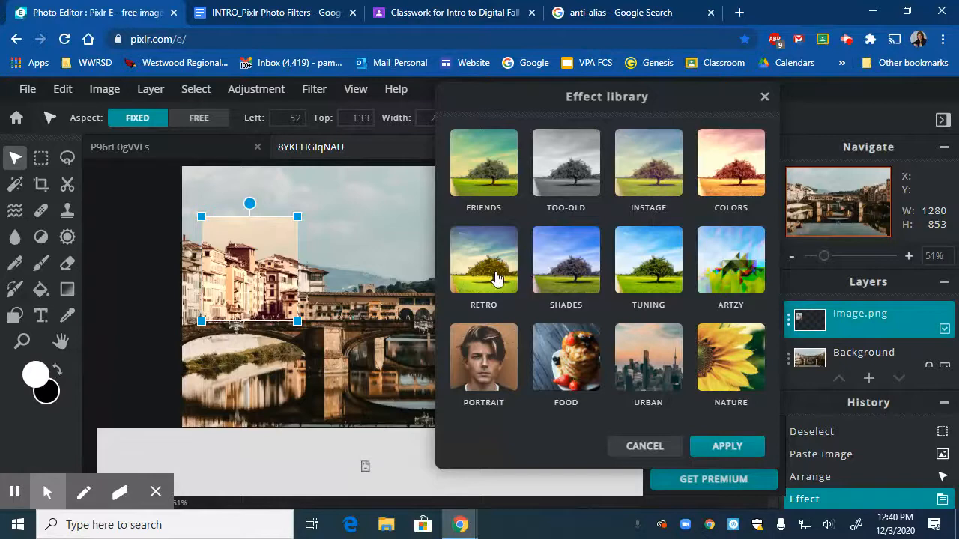
{"action": "left_click", "coordinate": [483, 261]}
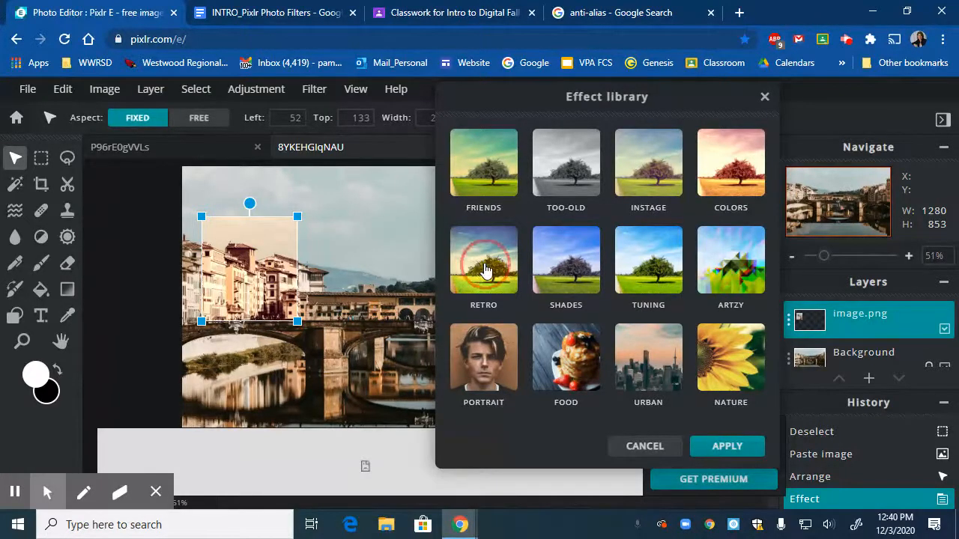
{"action": "left_click", "coordinate": [483, 259]}
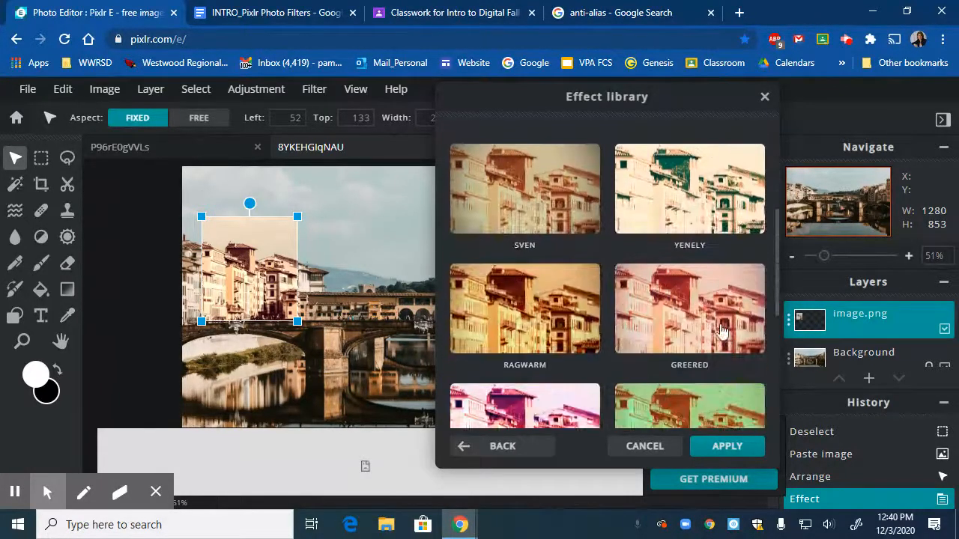
{"action": "left_click", "coordinate": [689, 188]}
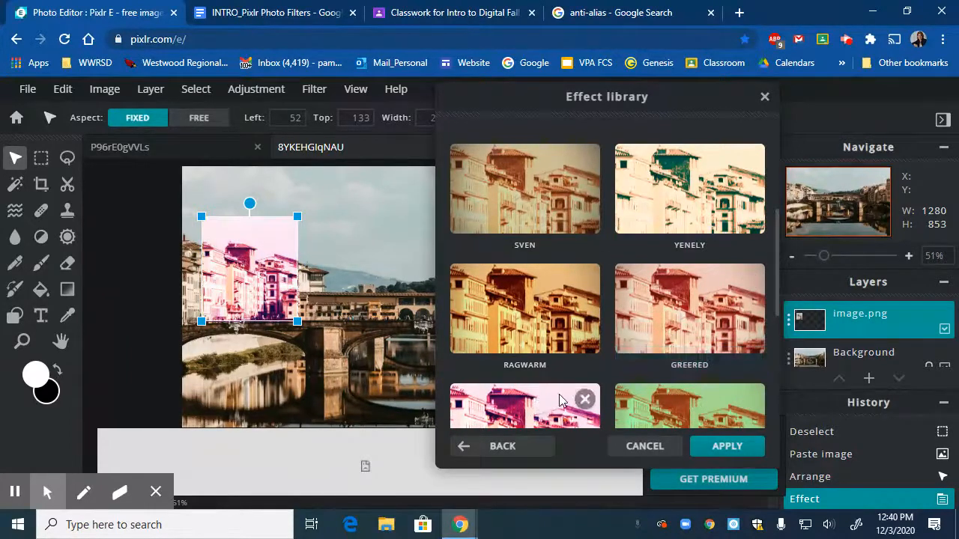
{"action": "left_click", "coordinate": [525, 309]}
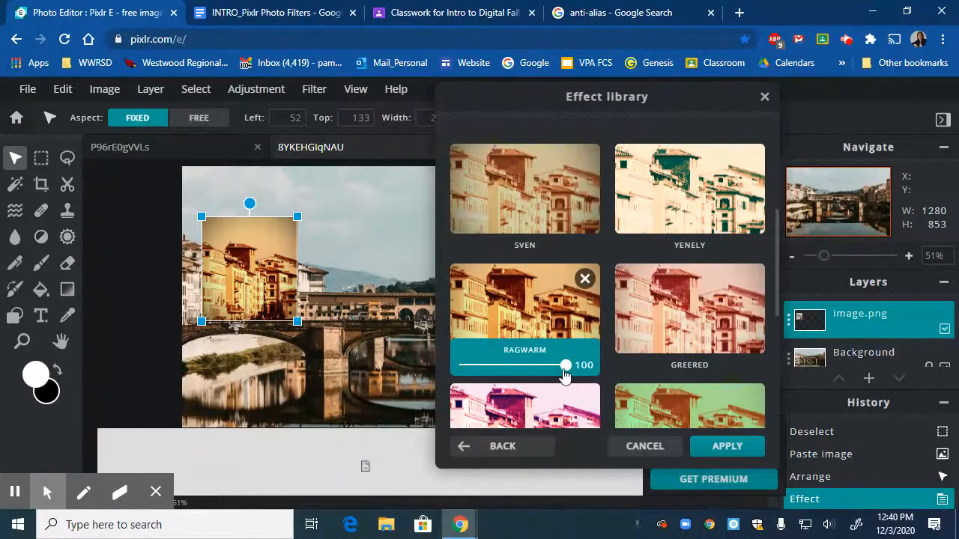
{"action": "left_click_drag", "start_coordinate": [565, 365], "coordinate": [475, 365]}
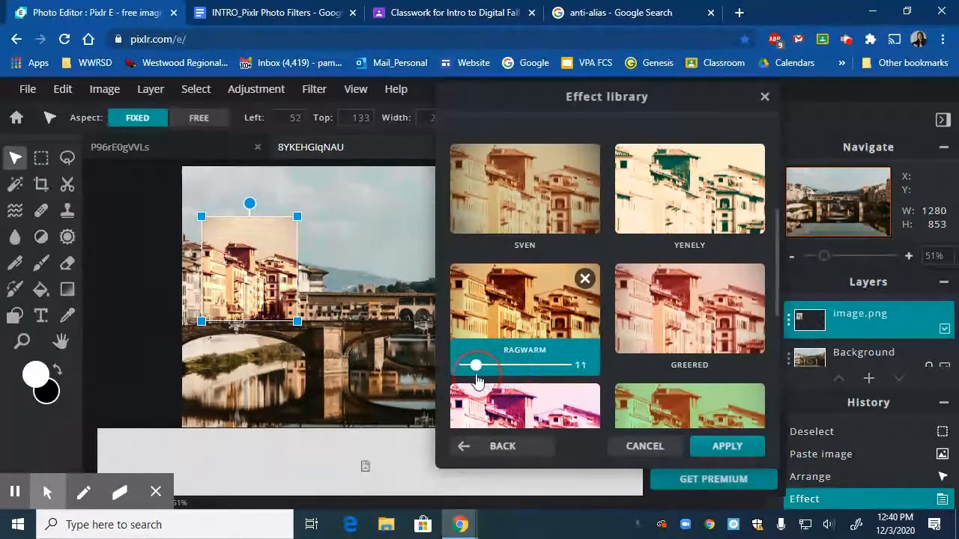
{"action": "left_click_drag", "start_coordinate": [476, 365], "coordinate": [527, 365]}
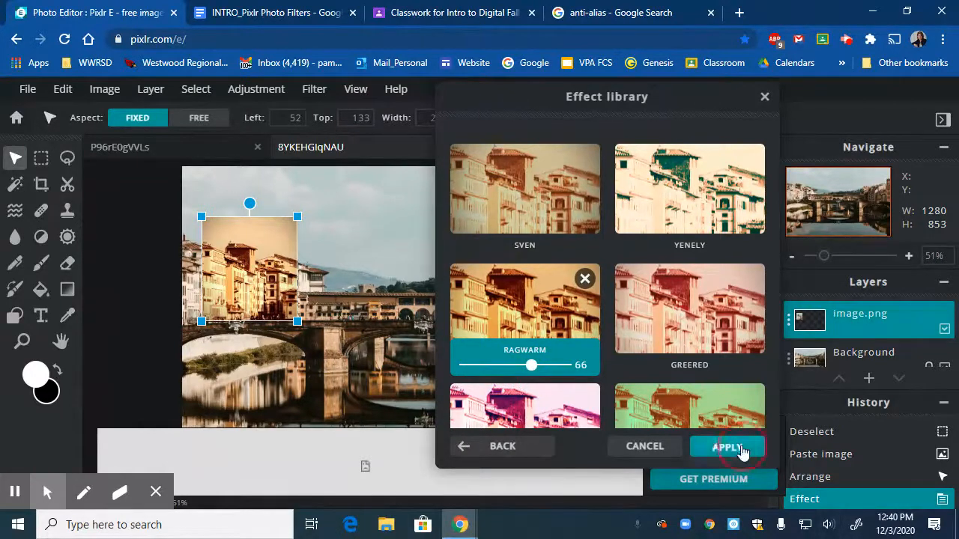
{"action": "left_click", "coordinate": [730, 446]}
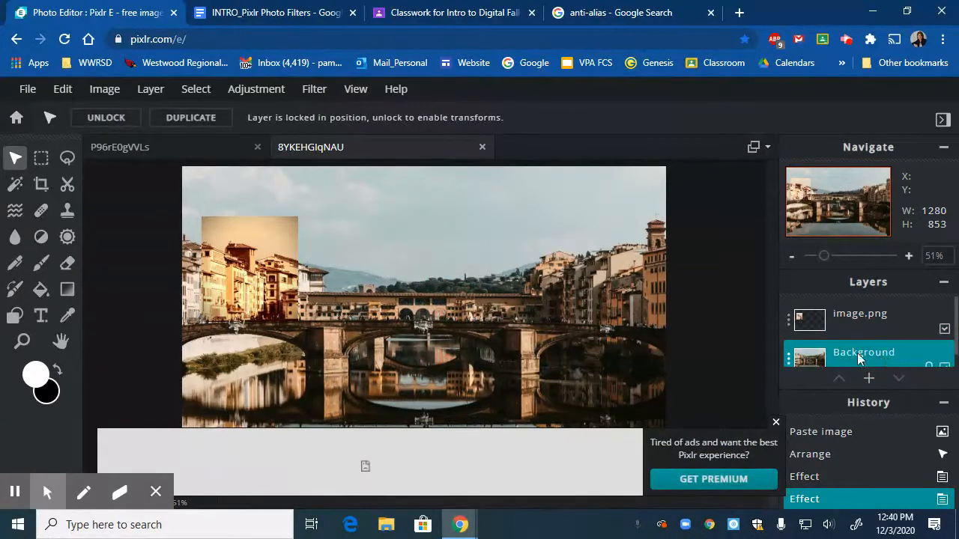
Step: Marquee the central bridge, subtract a smaller inner rectangle, then reset to new-selection mode
{"action": "left_click", "coordinate": [41, 158]}
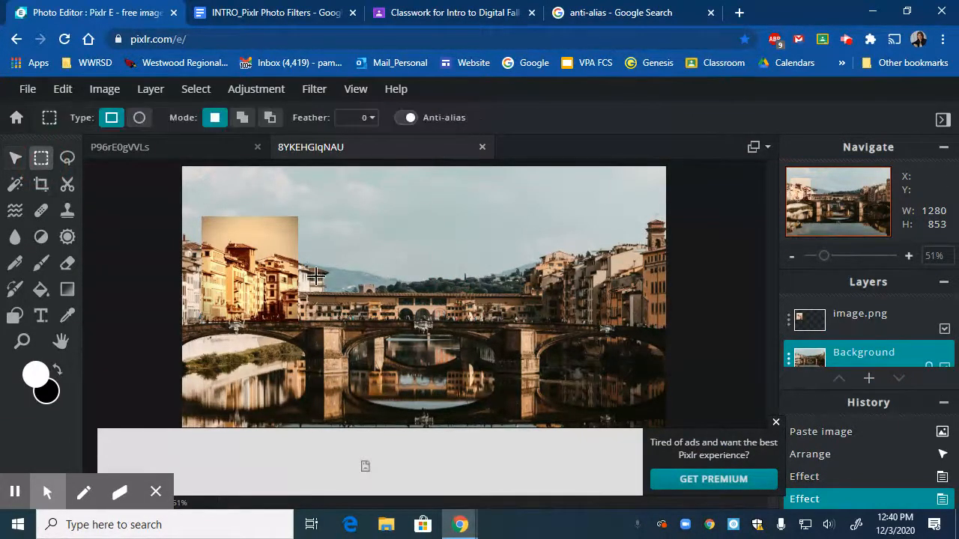
{"action": "mouse_move", "coordinate": [348, 232]}
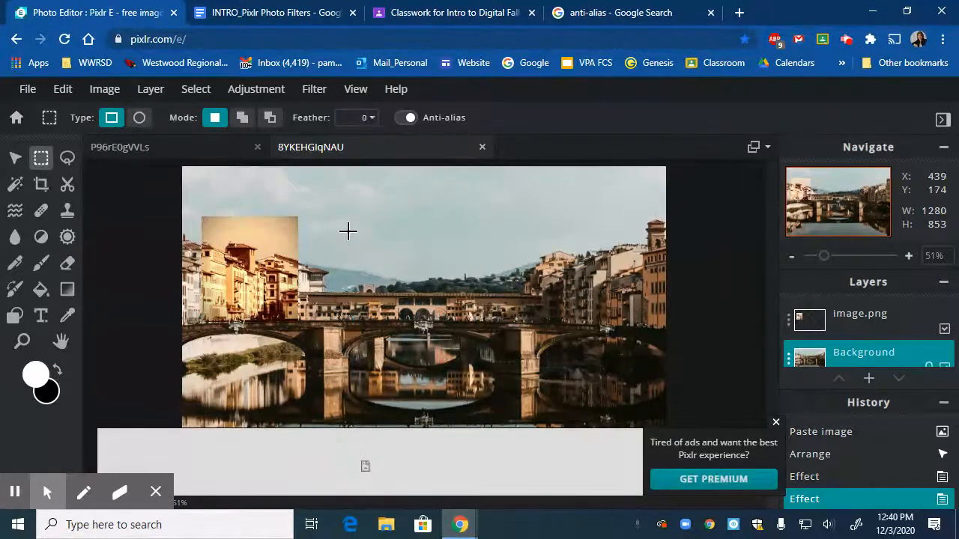
{"action": "left_click_drag", "start_coordinate": [347, 230], "coordinate": [515, 398]}
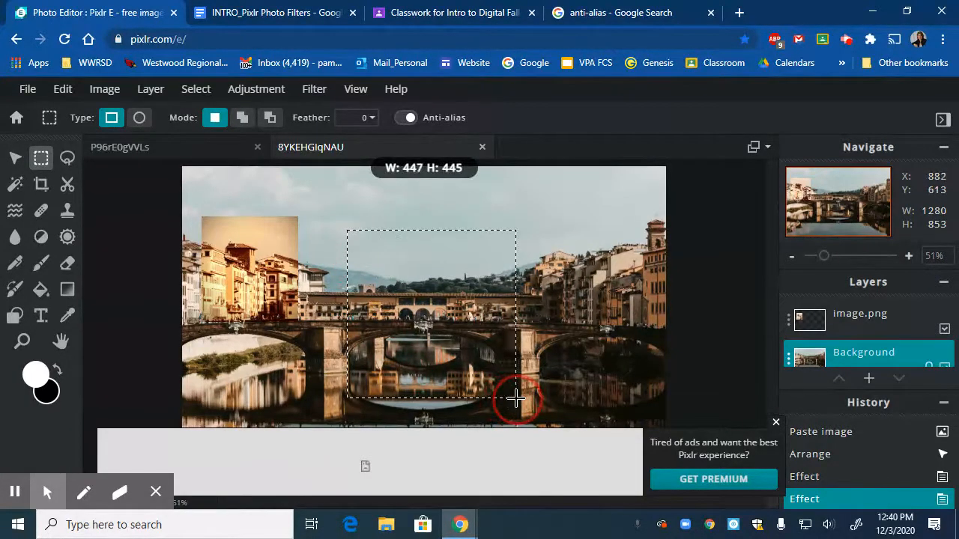
{"action": "left_click_drag", "start_coordinate": [516, 397], "coordinate": [516, 403]}
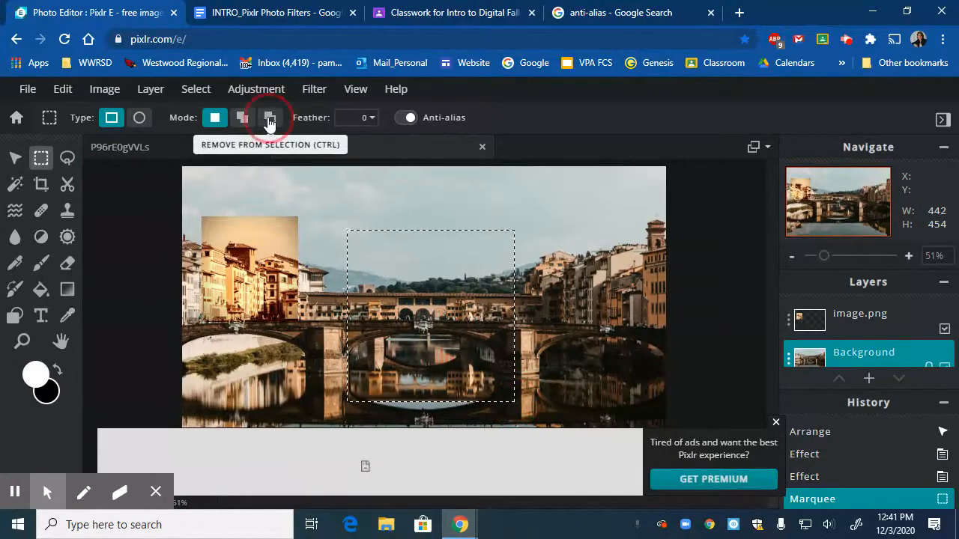
{"action": "left_click", "coordinate": [270, 117]}
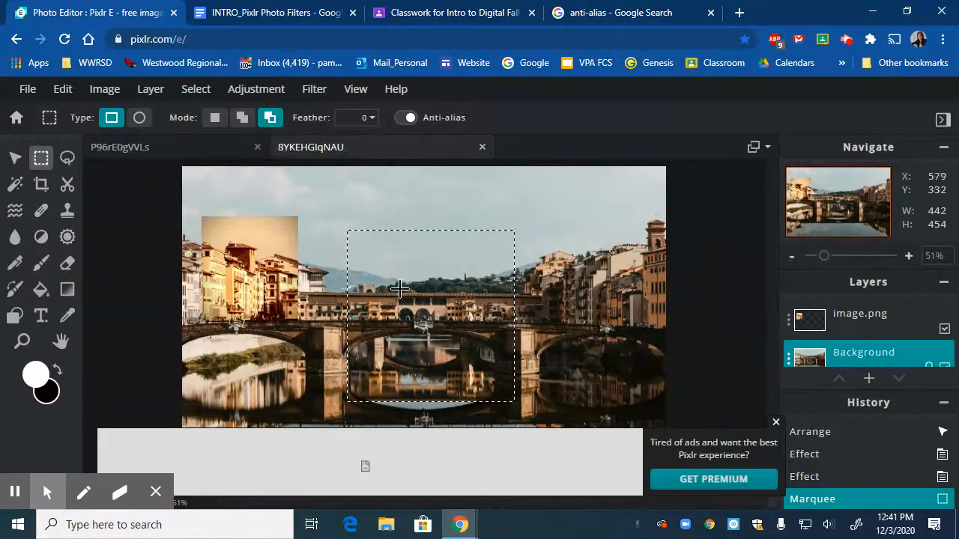
{"action": "left_click_drag", "start_coordinate": [395, 281], "coordinate": [463, 355]}
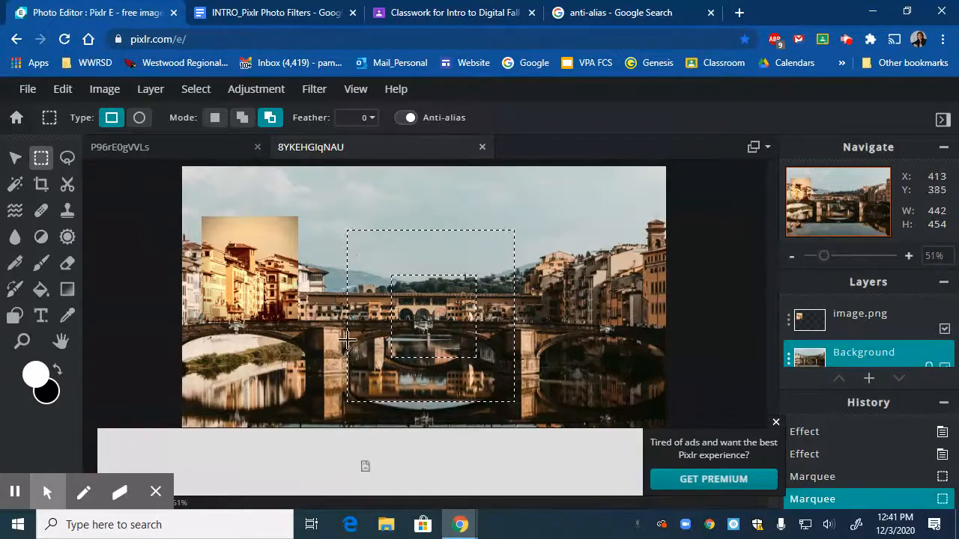
{"action": "mouse_move", "coordinate": [633, 196]}
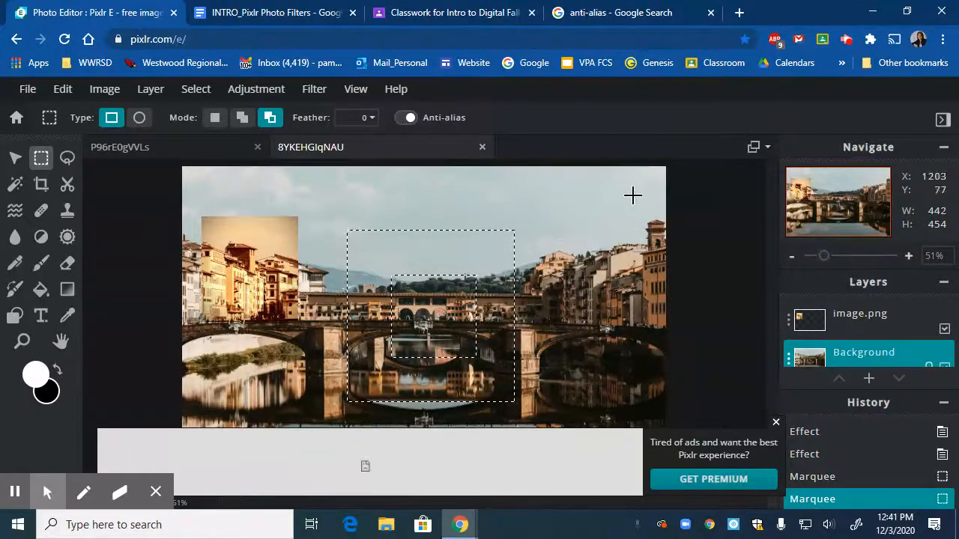
{"action": "mouse_move", "coordinate": [270, 117]}
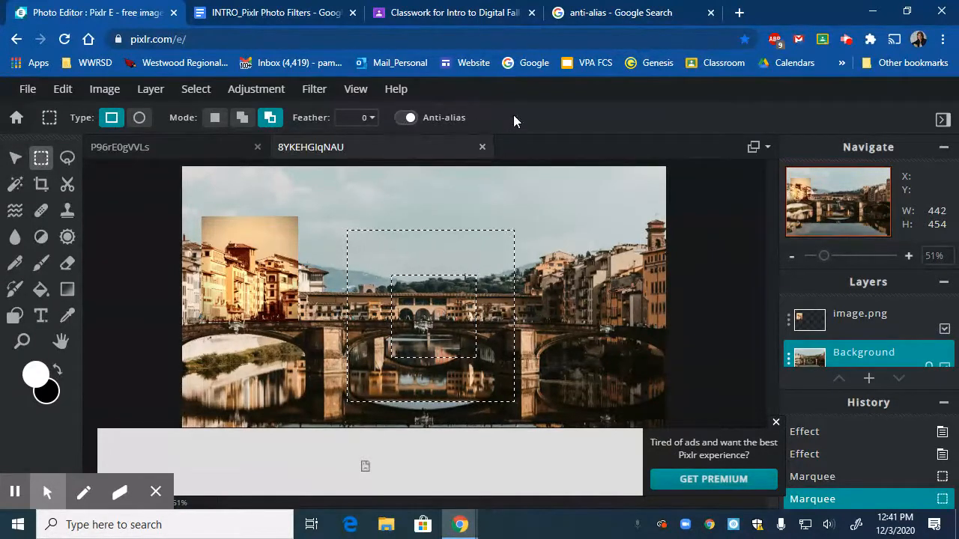
{"action": "left_click", "coordinate": [215, 118]}
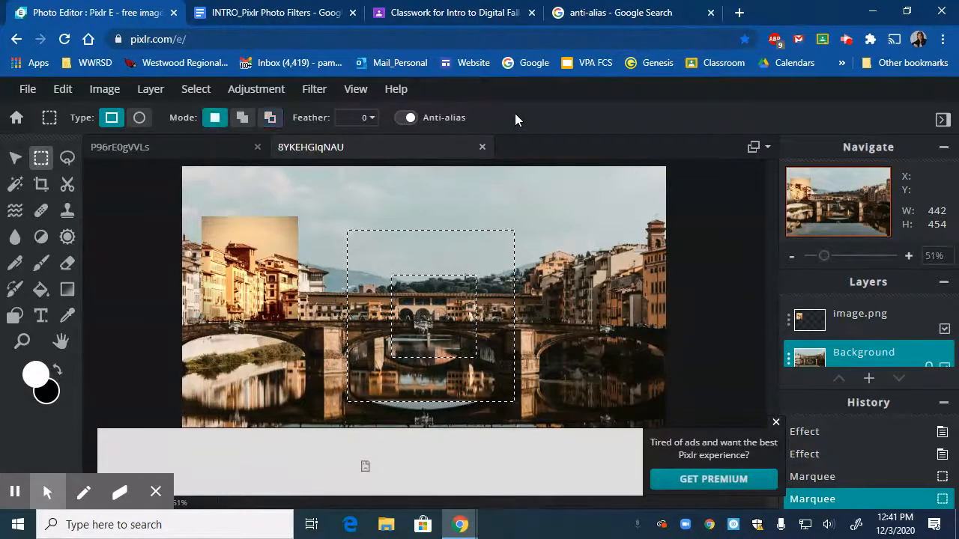
Step: Paste the frame-shaped bridge selection as a layer and snap it over the original bridge
{"action": "key", "text": "ctrl+v"}
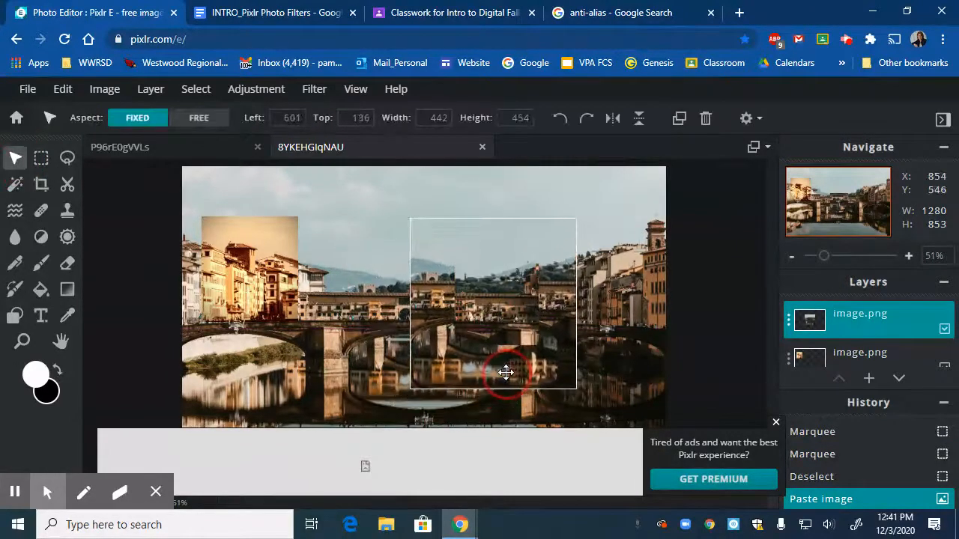
{"action": "left_click_drag", "start_coordinate": [506, 372], "coordinate": [512, 380]}
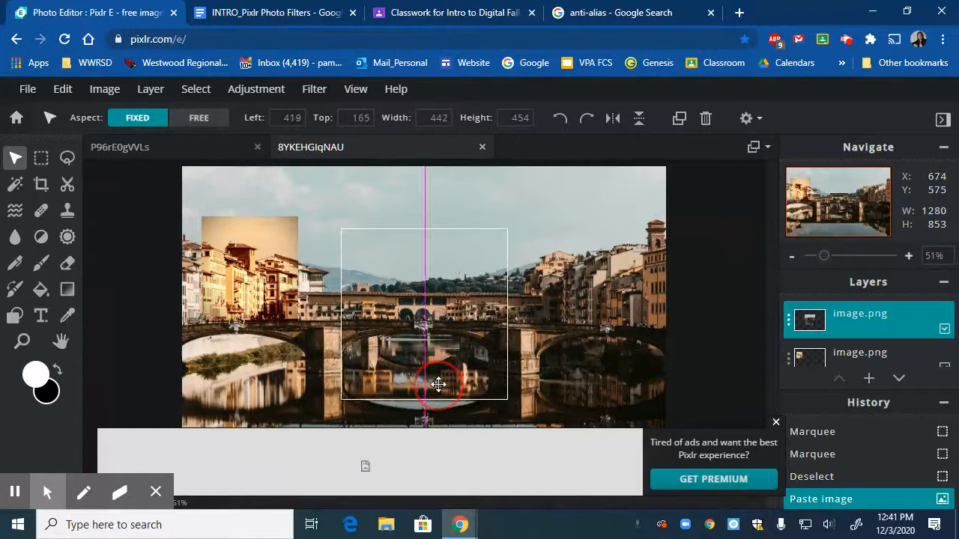
{"action": "left_click_drag", "start_coordinate": [424, 385], "coordinate": [446, 385]}
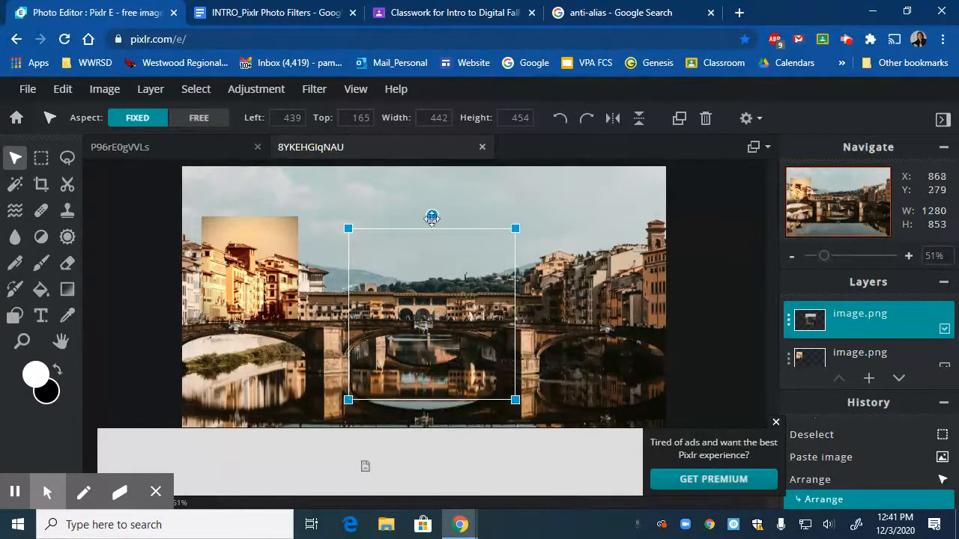
{"action": "mouse_move", "coordinate": [314, 109]}
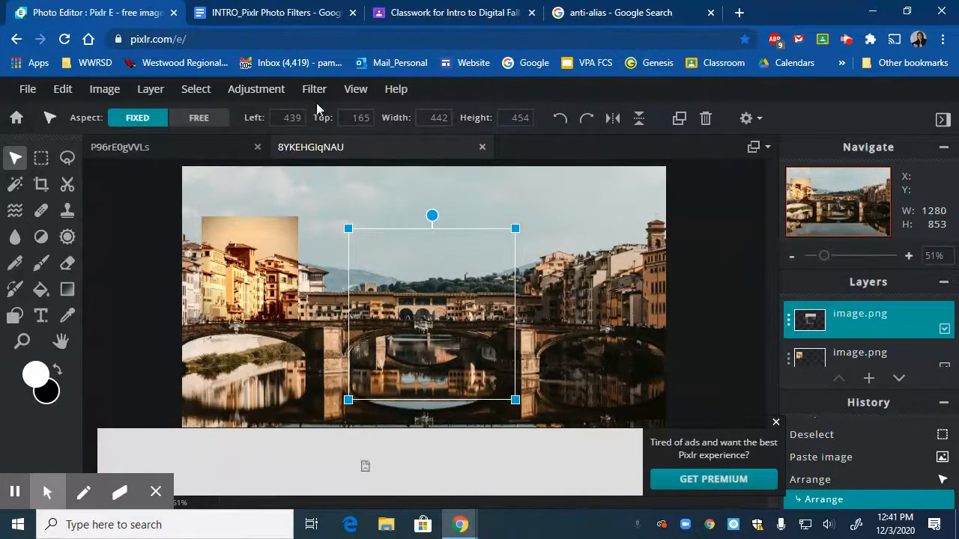
Step: Apply the Grain filter at amount 93 to the bridge layer
{"action": "left_click", "coordinate": [314, 88]}
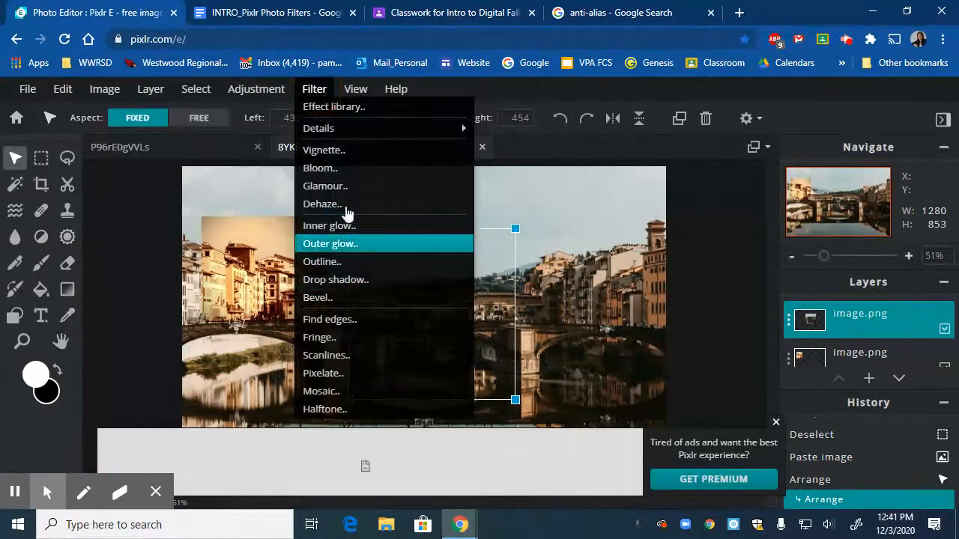
{"action": "mouse_move", "coordinate": [343, 391]}
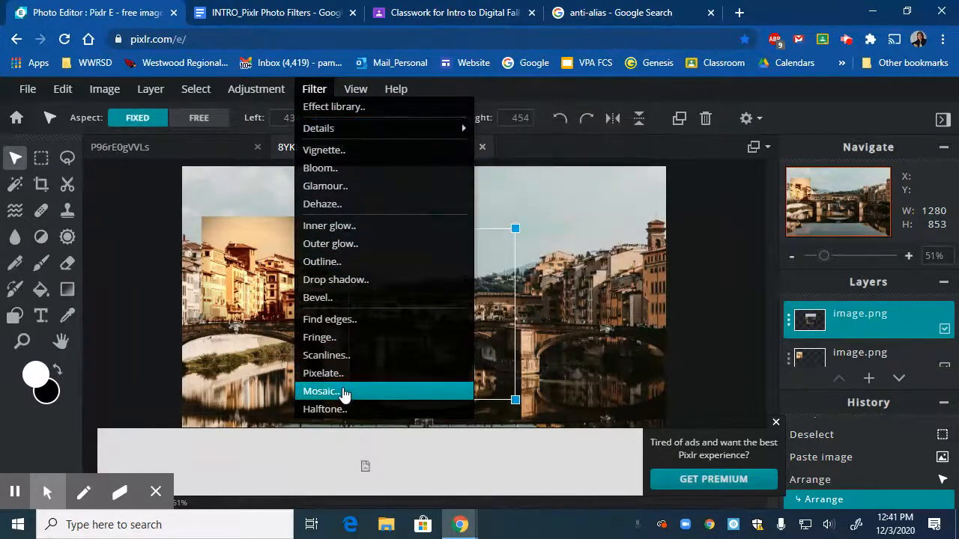
{"action": "mouse_move", "coordinate": [328, 106]}
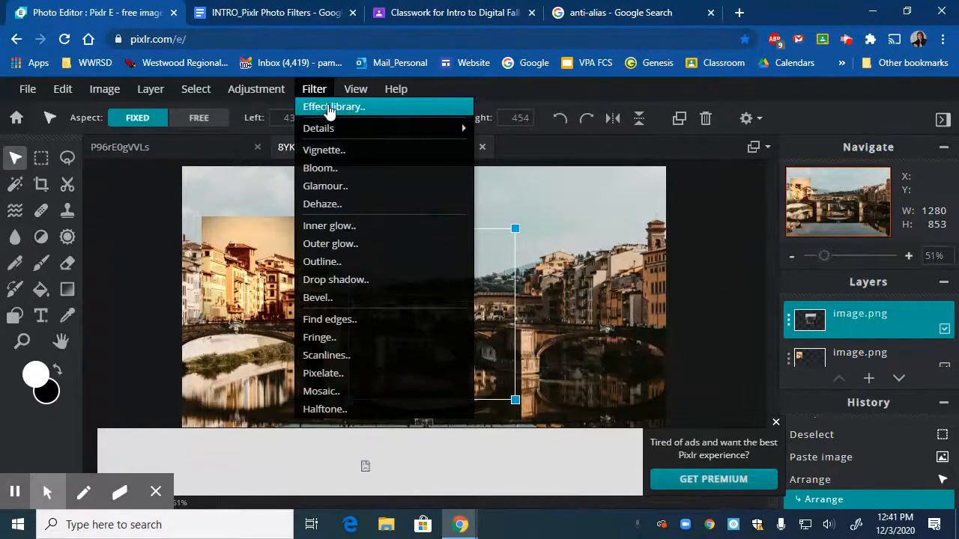
{"action": "mouse_move", "coordinate": [318, 129]}
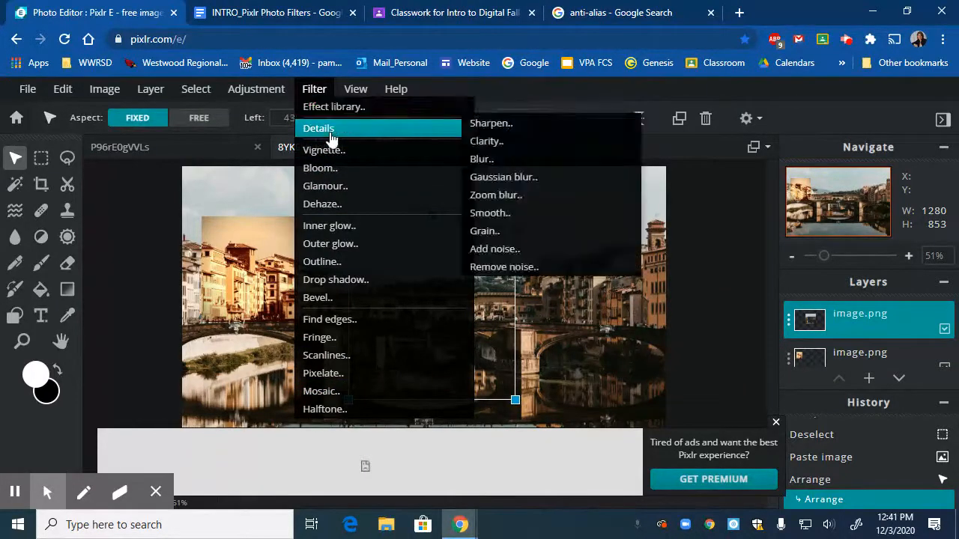
{"action": "mouse_move", "coordinate": [494, 248]}
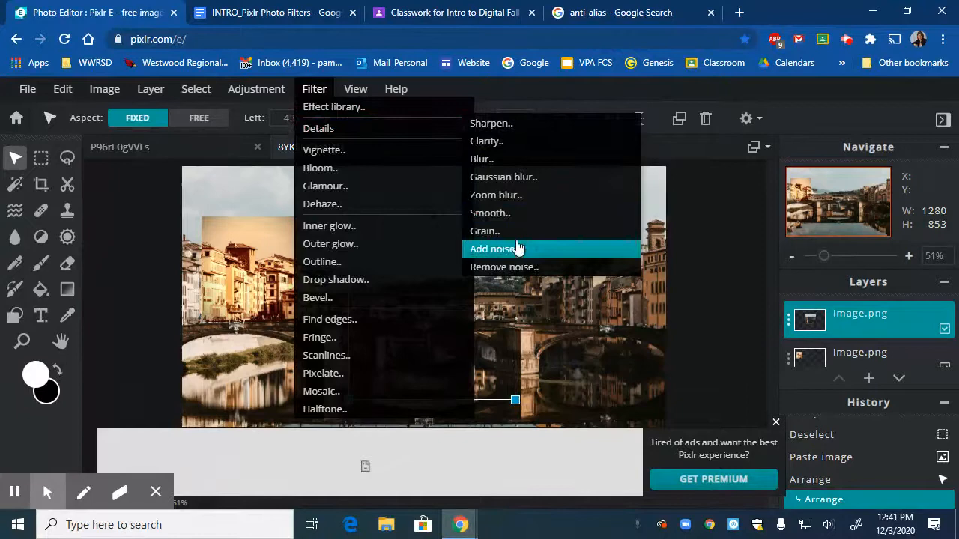
{"action": "left_click", "coordinate": [484, 230]}
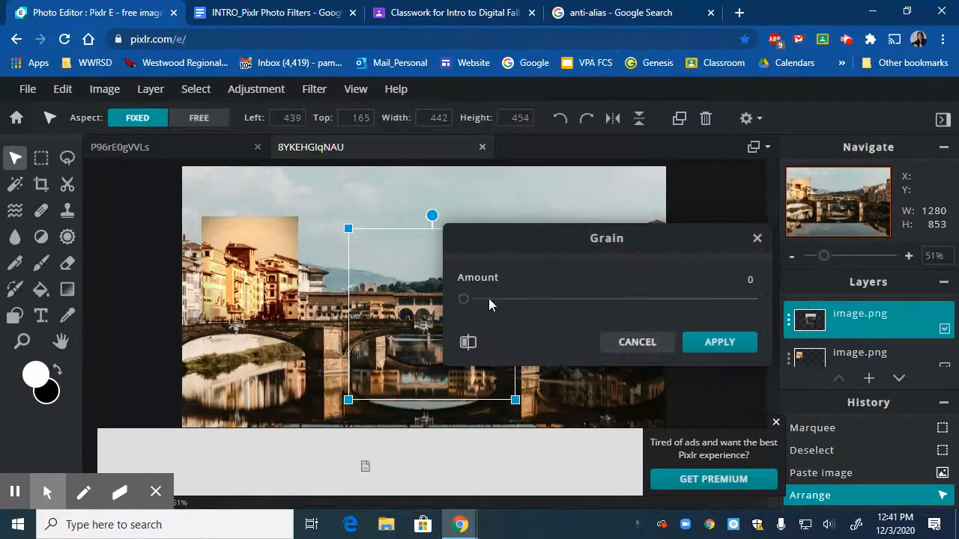
{"action": "left_click_drag", "start_coordinate": [463, 299], "coordinate": [689, 299]}
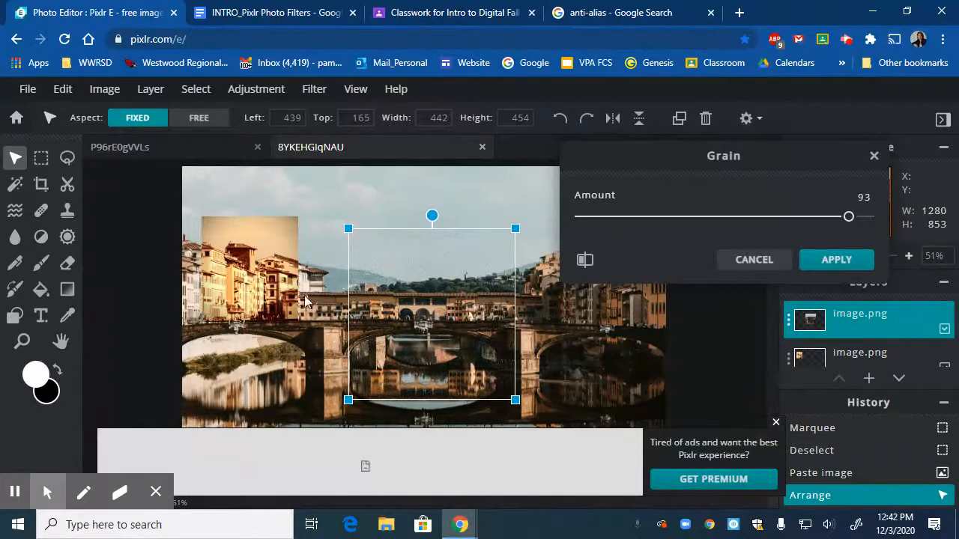
{"action": "left_click", "coordinate": [836, 259]}
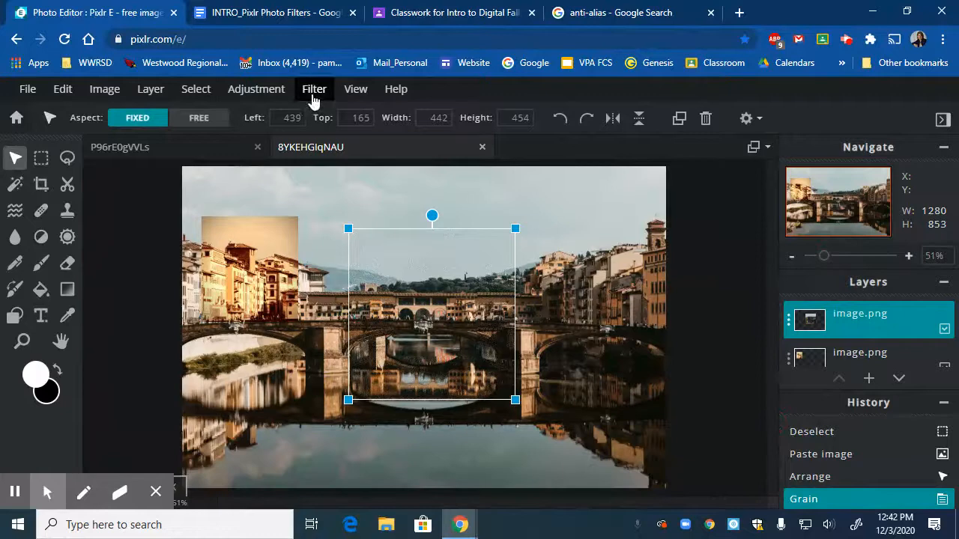
Step: Apply the Mosaic filter at amount 86 to the bridge layer
{"action": "left_click", "coordinate": [314, 89]}
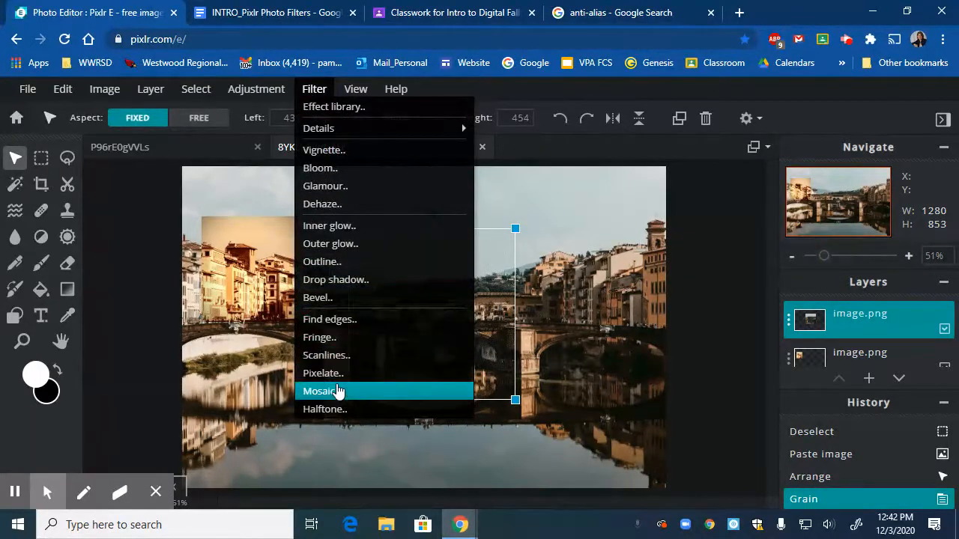
{"action": "left_click", "coordinate": [321, 390]}
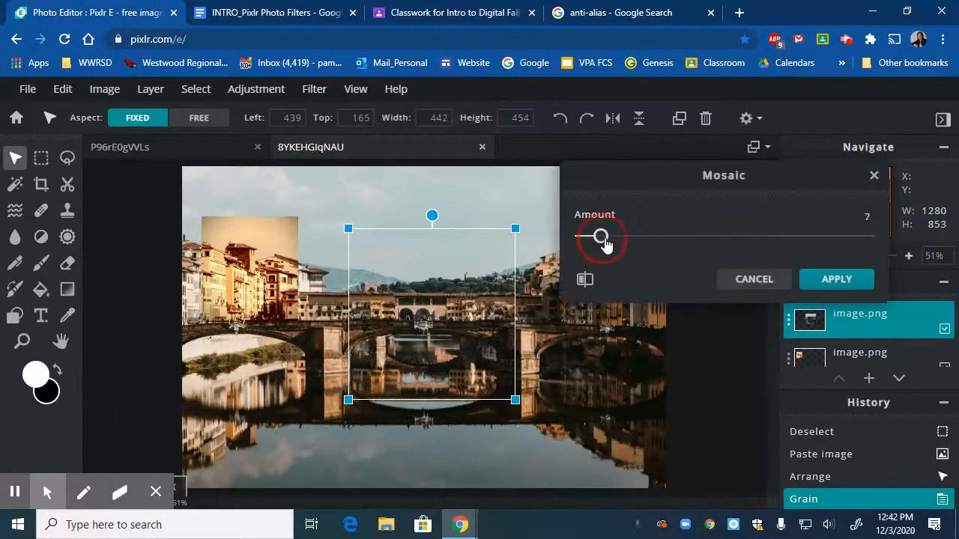
{"action": "left_click_drag", "start_coordinate": [599, 236], "coordinate": [648, 237]}
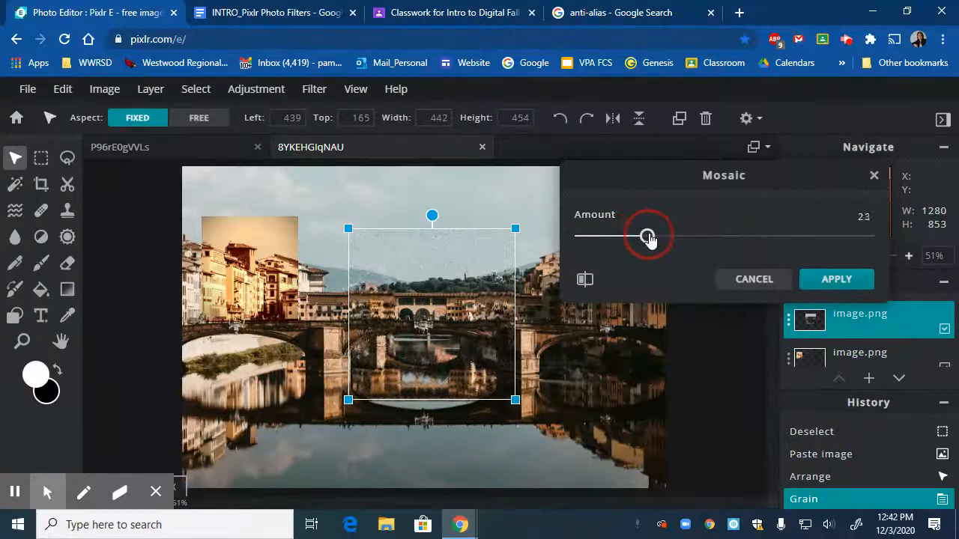
{"action": "left_click_drag", "start_coordinate": [648, 236], "coordinate": [704, 236]}
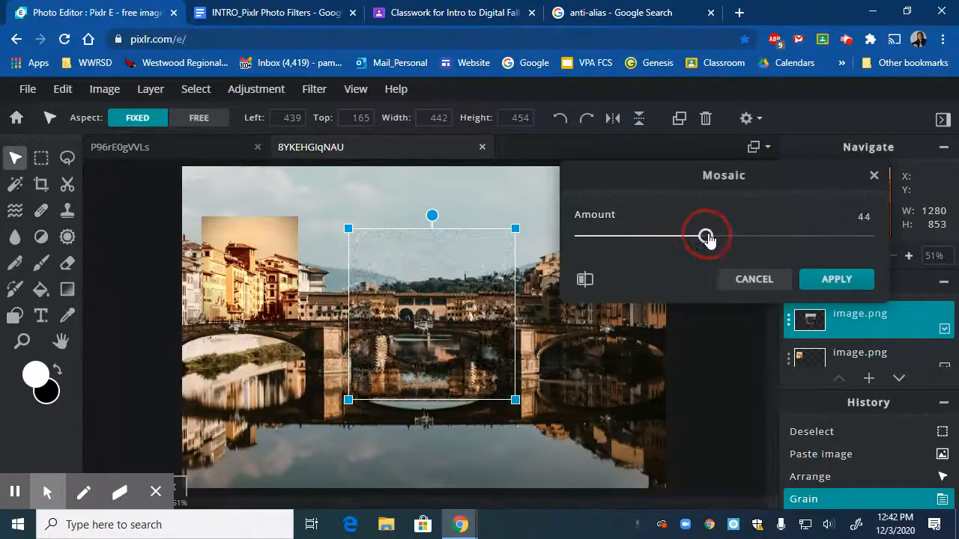
{"action": "left_click_drag", "start_coordinate": [705, 236], "coordinate": [780, 237]}
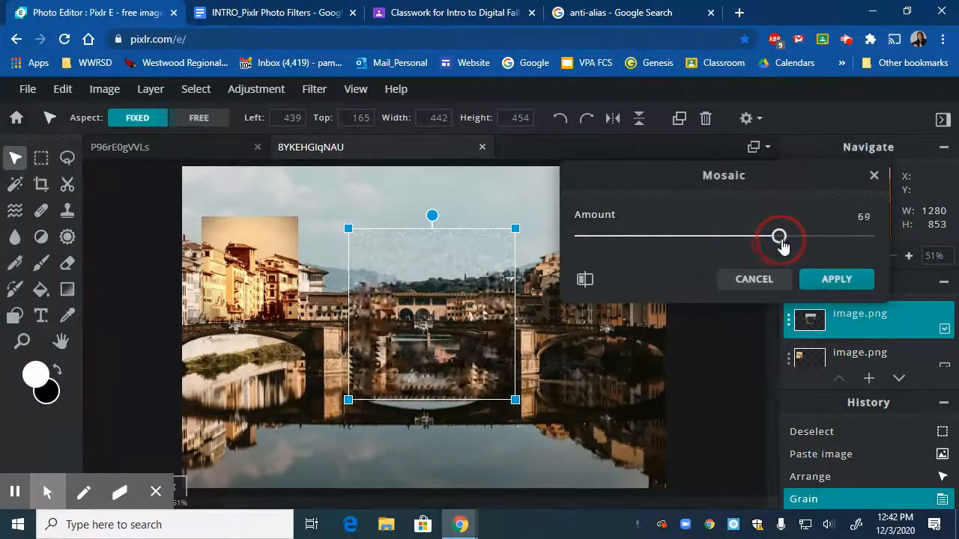
{"action": "left_click_drag", "start_coordinate": [779, 236], "coordinate": [827, 236]}
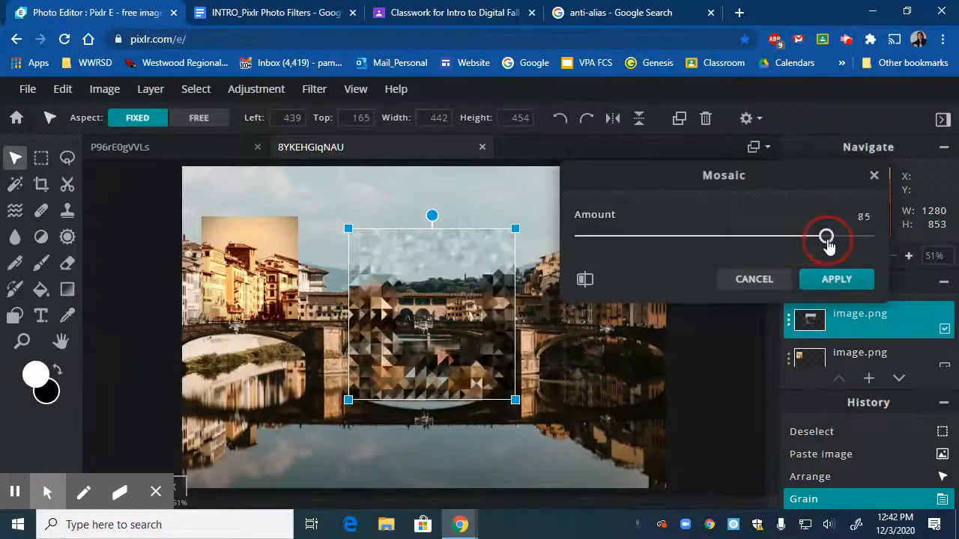
{"action": "left_click_drag", "start_coordinate": [826, 236], "coordinate": [827, 236]}
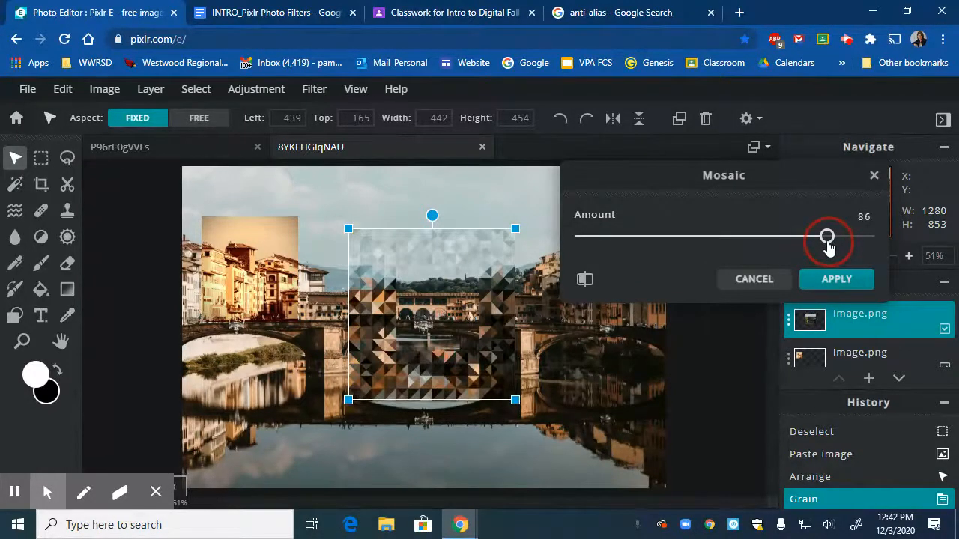
{"action": "left_click", "coordinate": [836, 279]}
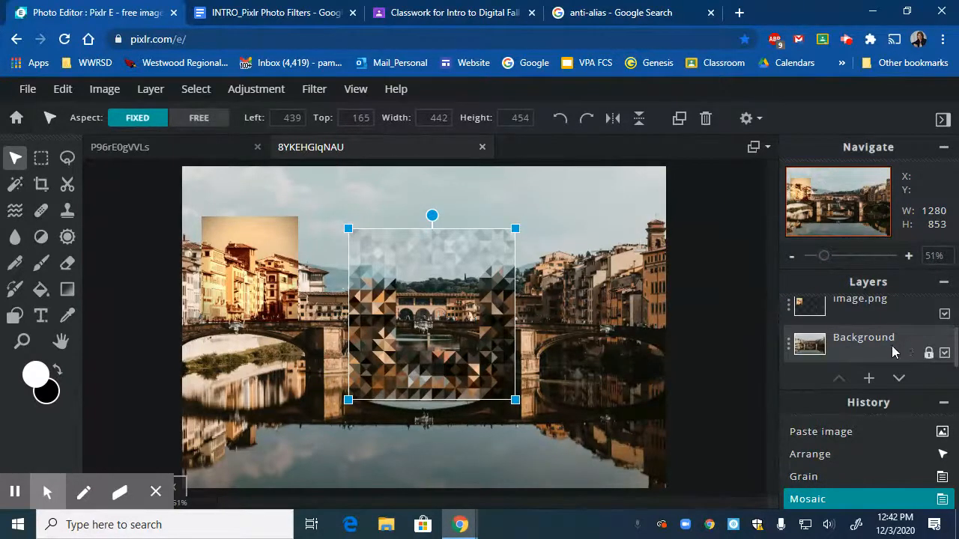
Step: Marquee a background section, then place its pasted layer just left of the mosaic block
{"action": "left_click", "coordinate": [863, 344]}
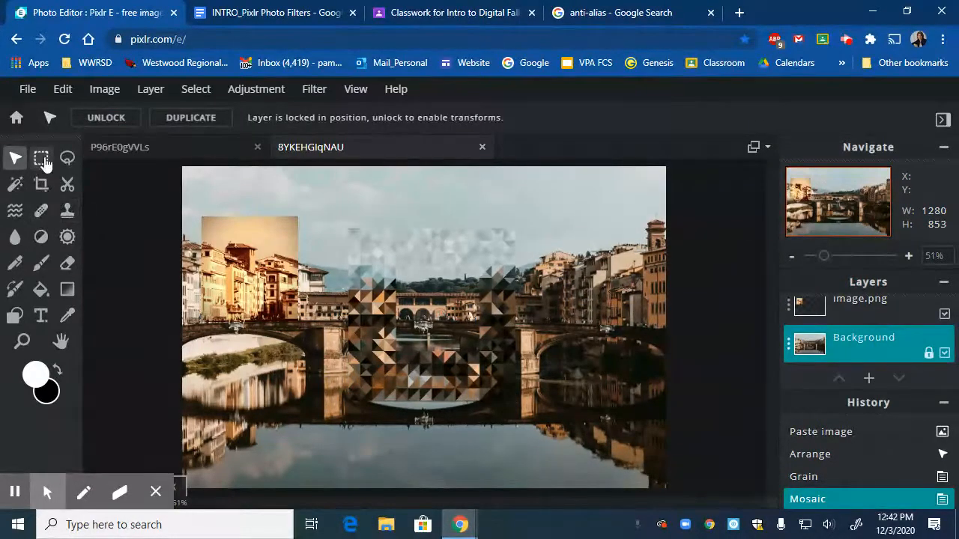
{"action": "left_click_drag", "start_coordinate": [253, 193], "coordinate": [411, 303]}
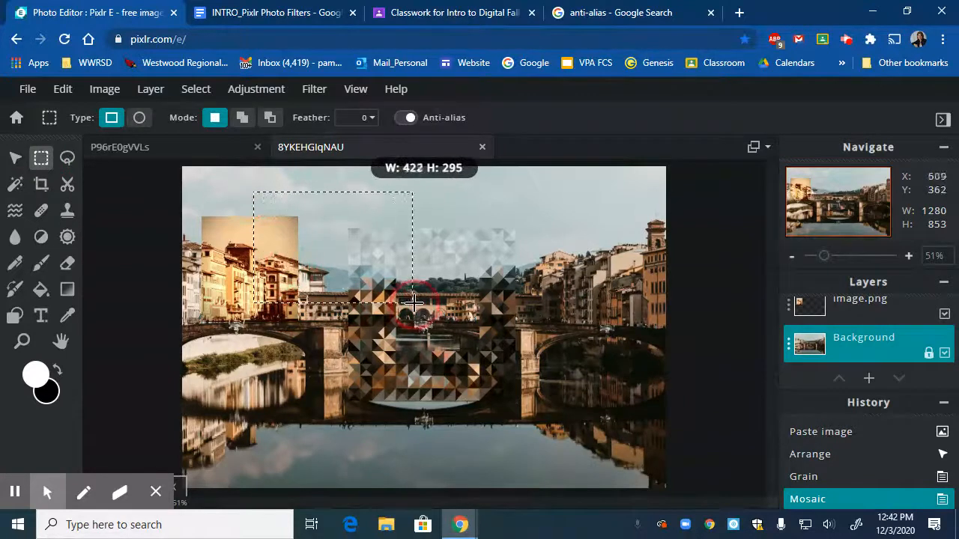
{"action": "left_click_drag", "start_coordinate": [412, 304], "coordinate": [416, 318]}
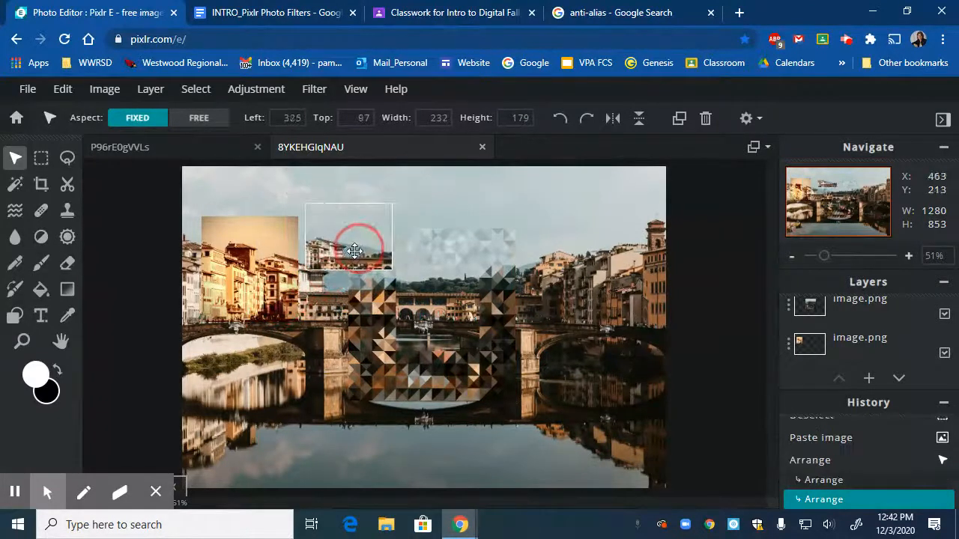
{"action": "left_click_drag", "start_coordinate": [354, 251], "coordinate": [339, 292]}
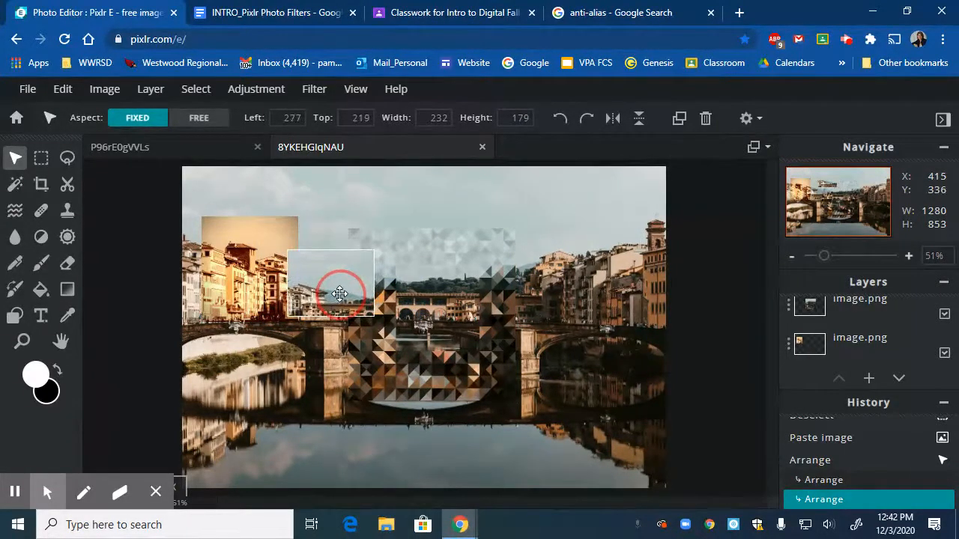
{"action": "left_click_drag", "start_coordinate": [340, 292], "coordinate": [338, 288]}
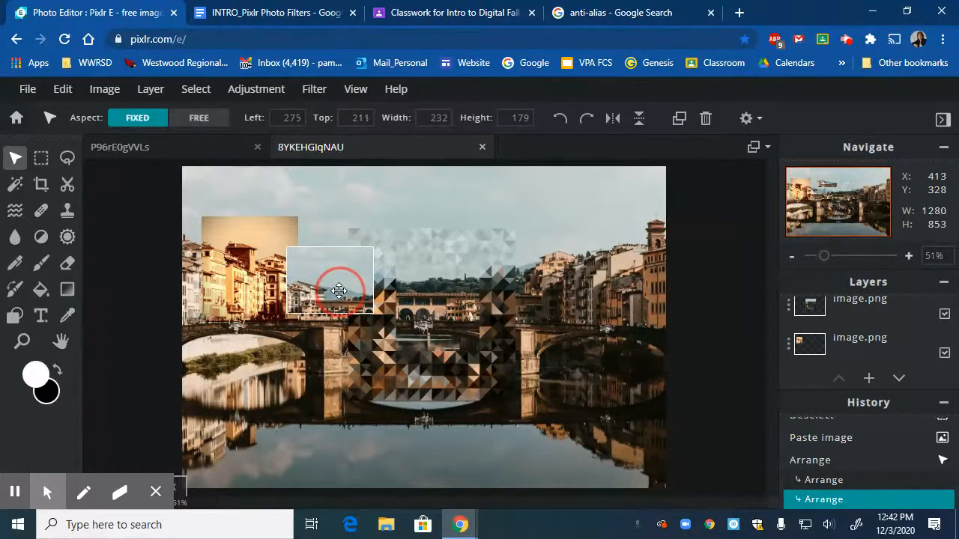
{"action": "left_click_drag", "start_coordinate": [340, 290], "coordinate": [341, 287]}
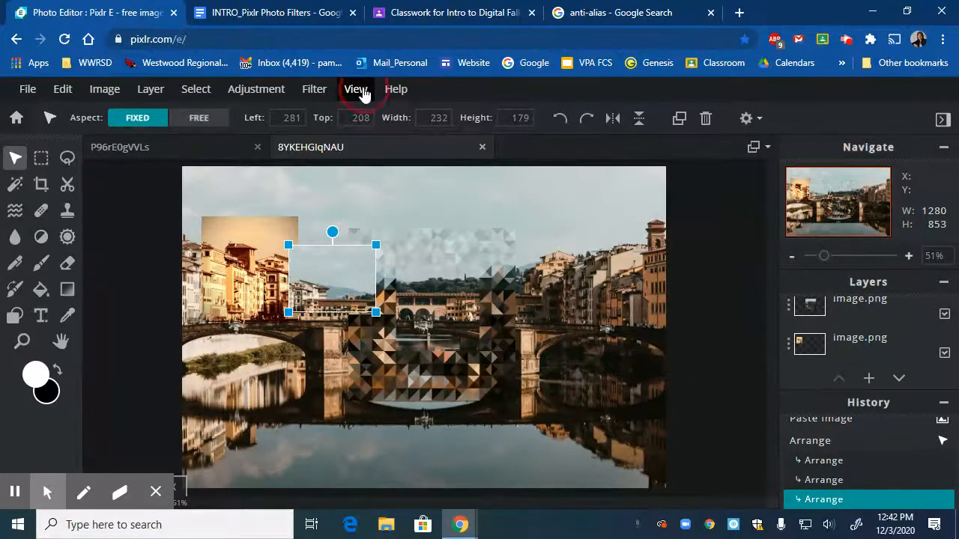
Step: Apply the Artzy Frank preset at full strength to the newest pasted section
{"action": "left_click", "coordinate": [314, 88]}
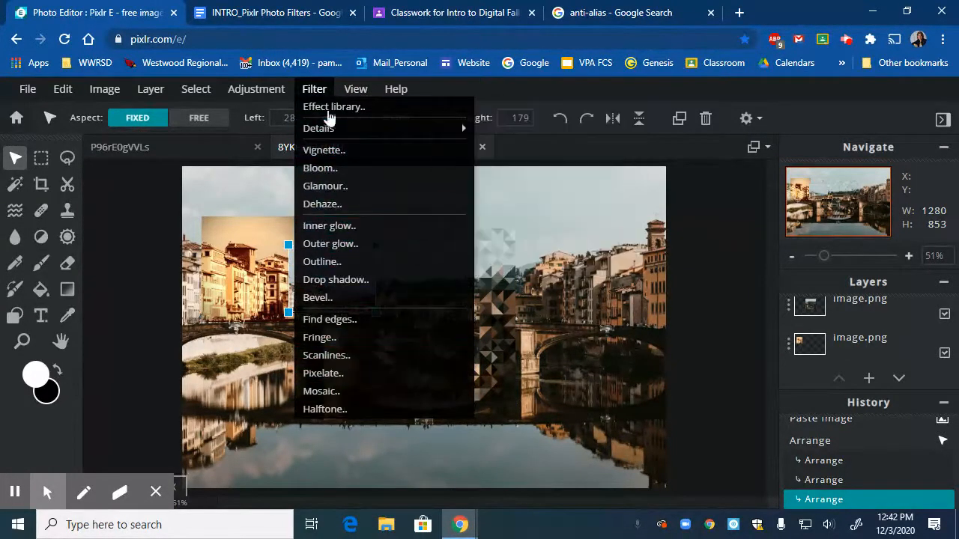
{"action": "left_click", "coordinate": [334, 106]}
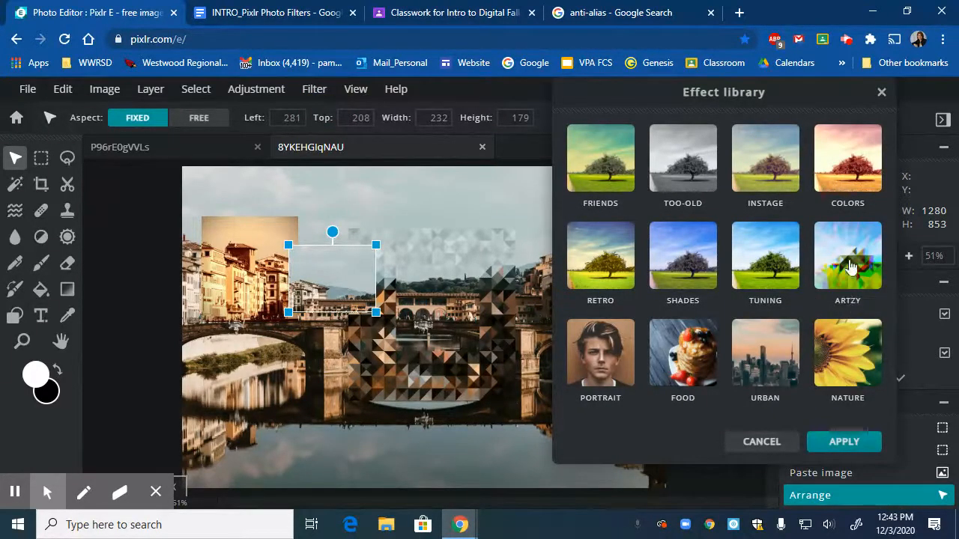
{"action": "left_click", "coordinate": [847, 255]}
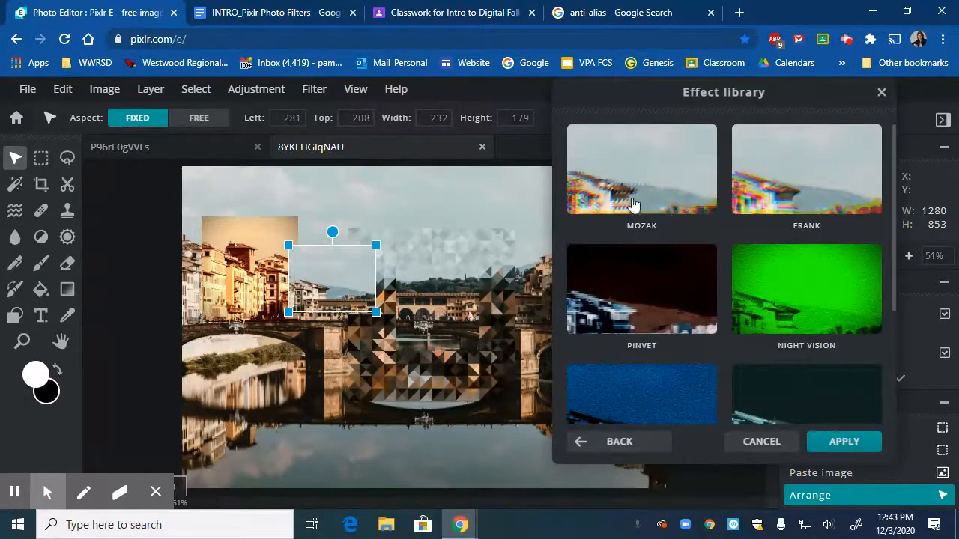
{"action": "mouse_move", "coordinate": [775, 215]}
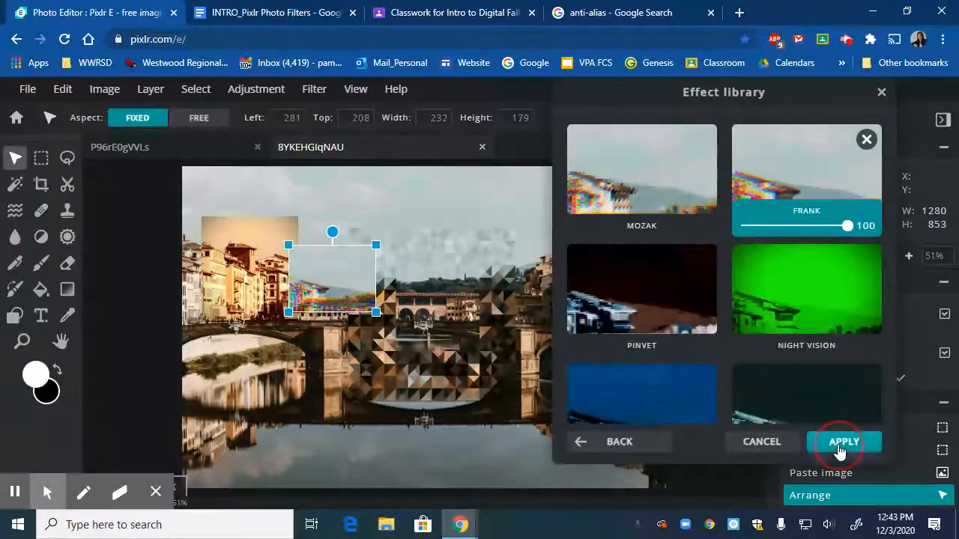
{"action": "left_click", "coordinate": [843, 442]}
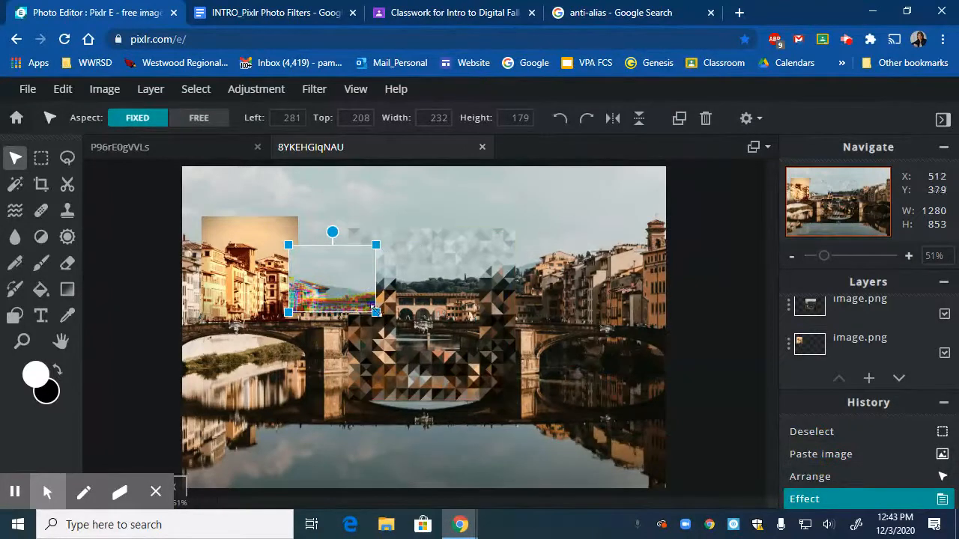
Step: Scale up the Frank-effect layer, lower it beneath the mosaic block, then select Background
{"action": "left_click_drag", "start_coordinate": [376, 312], "coordinate": [451, 367]}
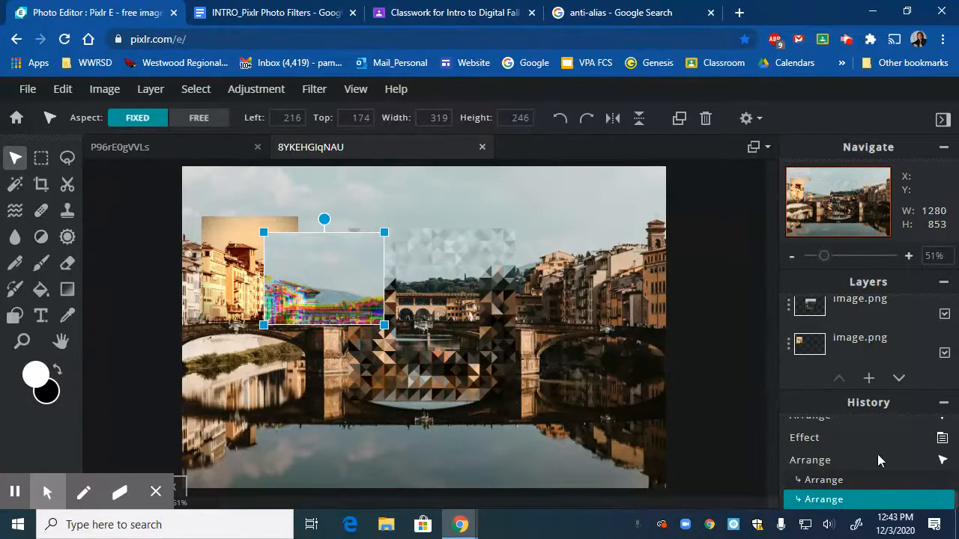
{"action": "left_click", "coordinate": [860, 314]}
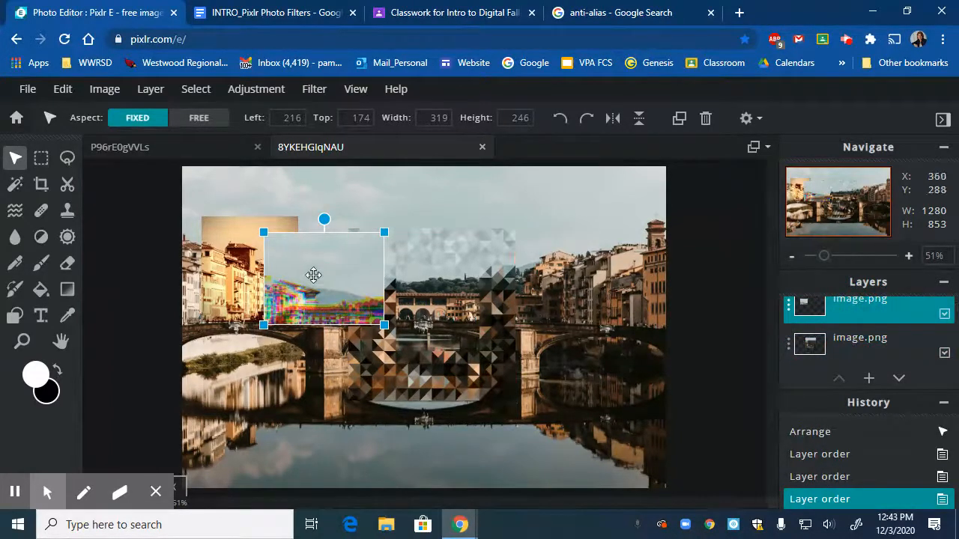
{"action": "left_click", "coordinate": [860, 314]}
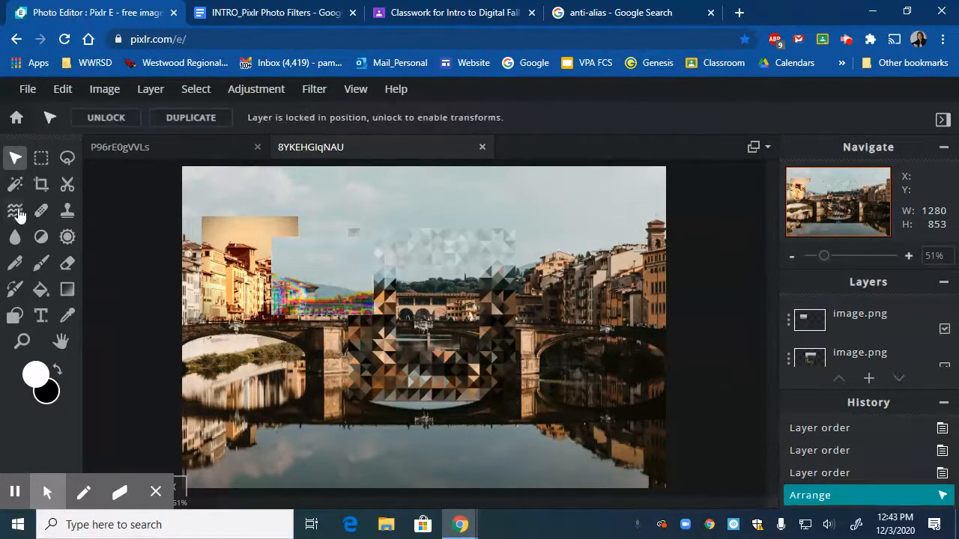
Step: Marquee-copy the bridge arch and reflection, deselect, and shrink the piece over the lower-left water
{"action": "left_click", "coordinate": [41, 159]}
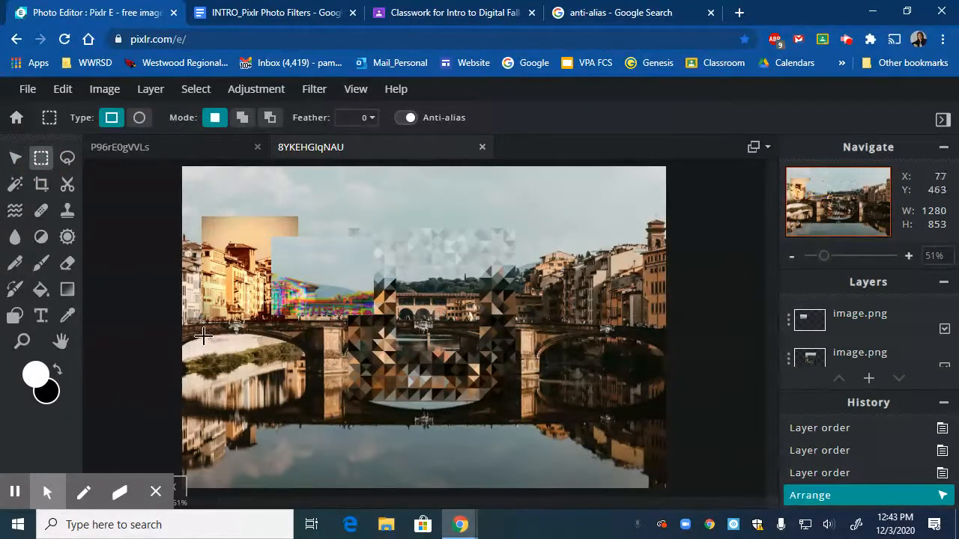
{"action": "left_click_drag", "start_coordinate": [238, 353], "coordinate": [335, 462]}
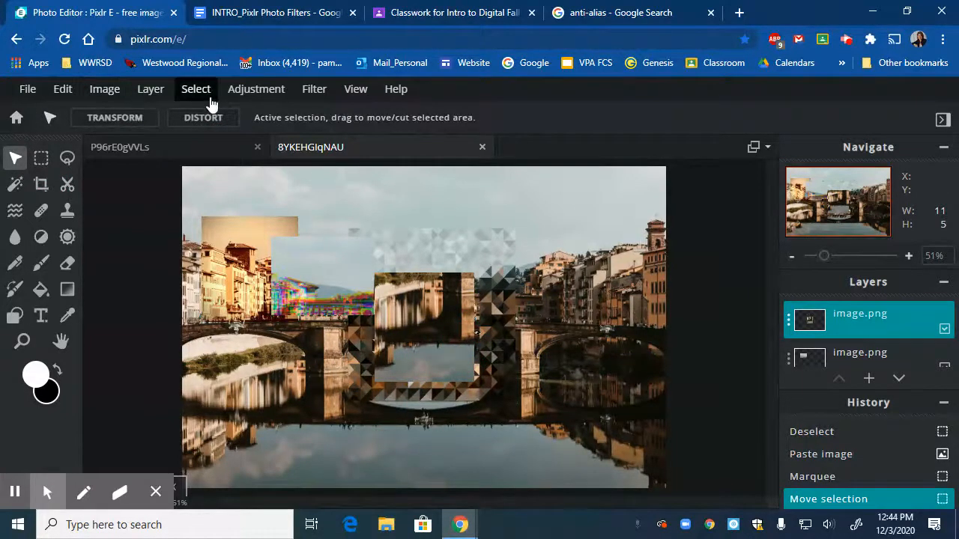
{"action": "left_click", "coordinate": [195, 88]}
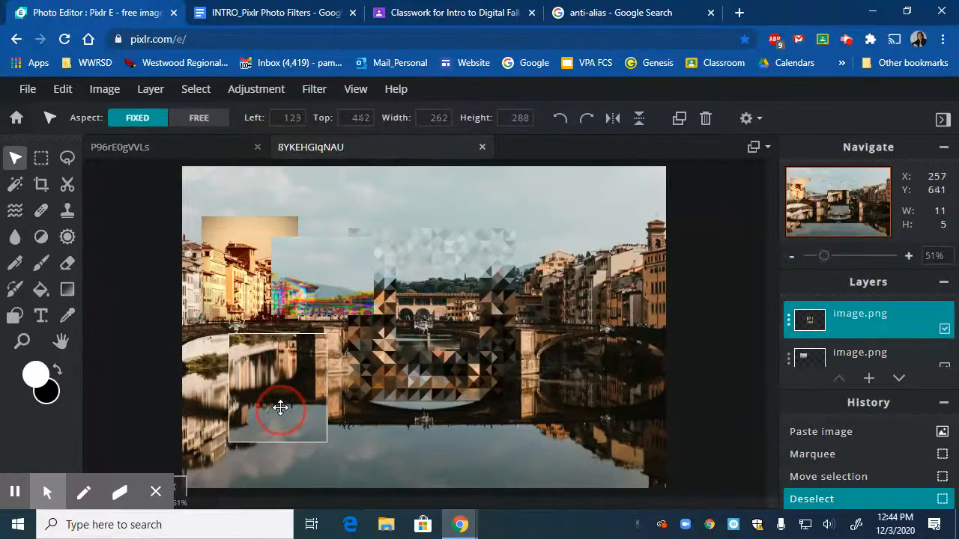
{"action": "left_click_drag", "start_coordinate": [281, 409], "coordinate": [326, 333]}
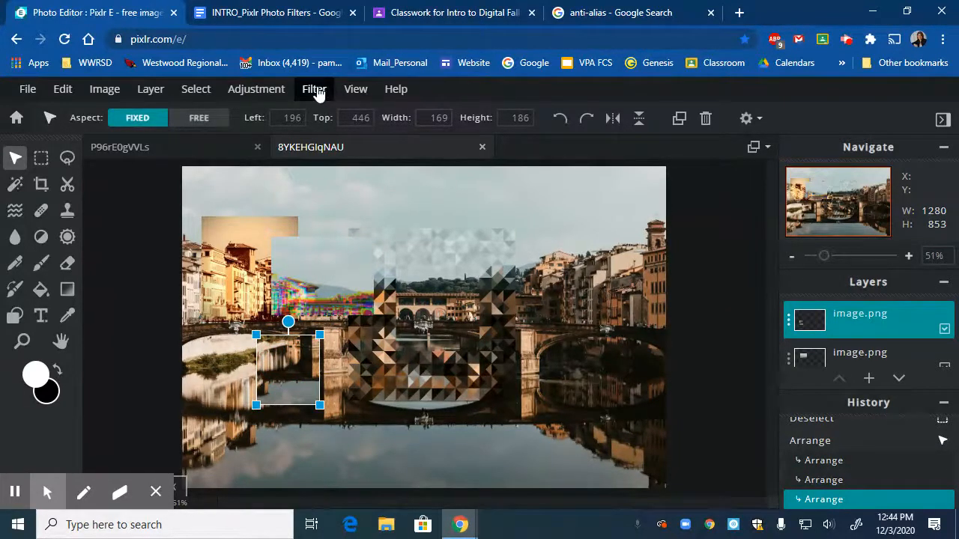
Step: Apply Scanlines with Size 7, Amount 24 and Vertical off to the lower-left piece
{"action": "left_click", "coordinate": [314, 88]}
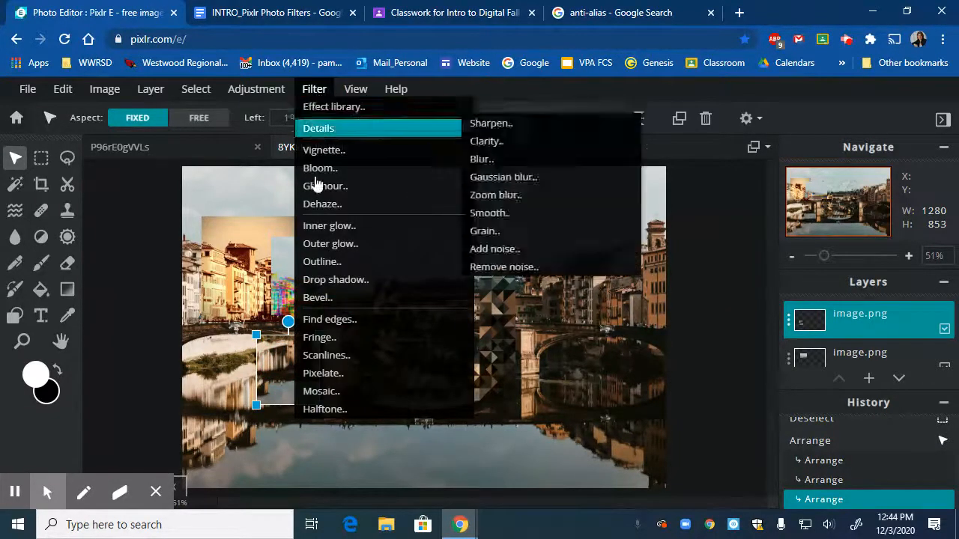
{"action": "mouse_move", "coordinate": [319, 337]}
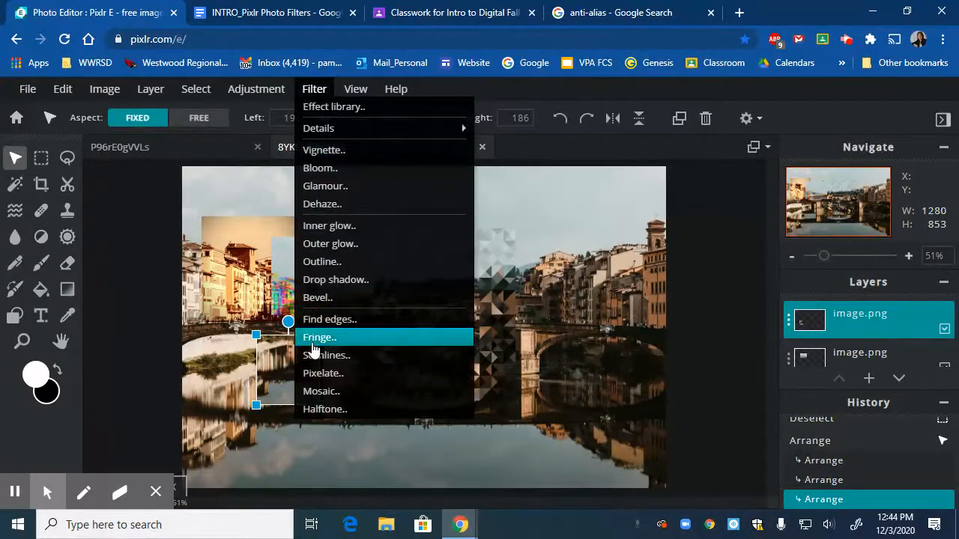
{"action": "mouse_move", "coordinate": [326, 355]}
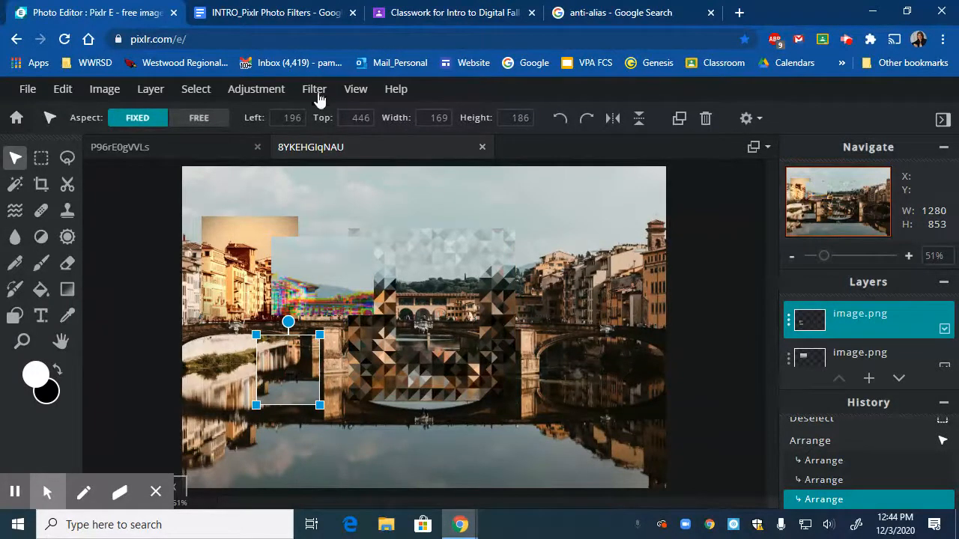
{"action": "left_click", "coordinate": [314, 88]}
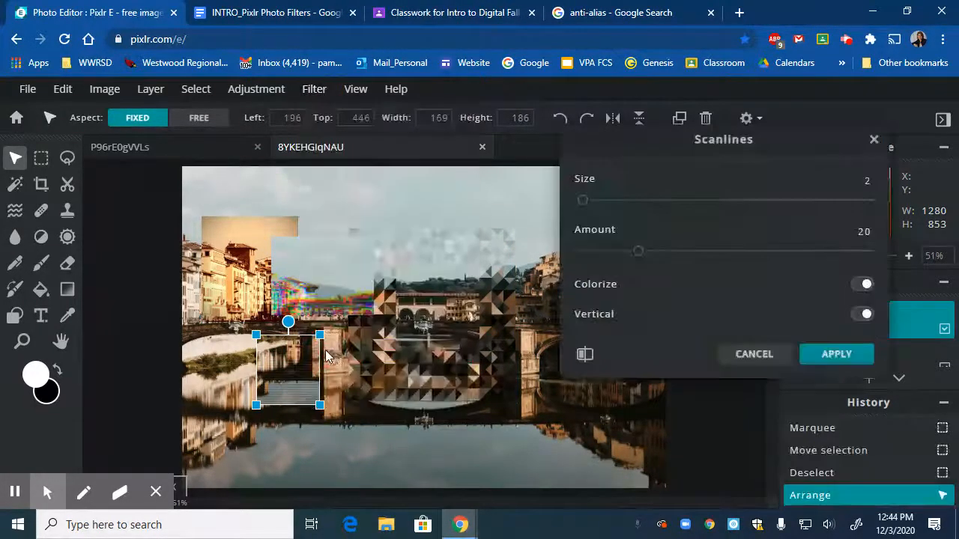
{"action": "left_click_drag", "start_coordinate": [582, 200], "coordinate": [649, 200]}
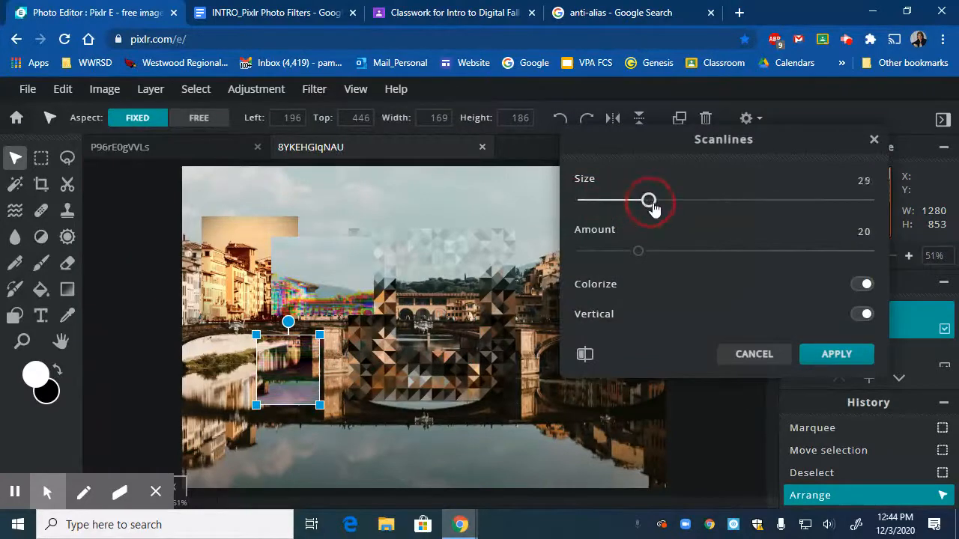
{"action": "left_click_drag", "start_coordinate": [648, 200], "coordinate": [753, 200]}
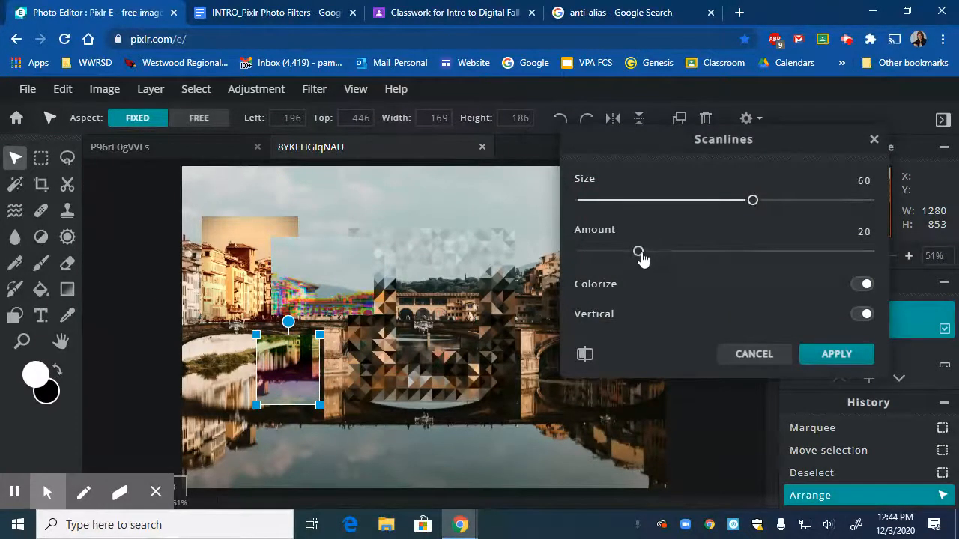
{"action": "left_click_drag", "start_coordinate": [637, 251], "coordinate": [780, 251]}
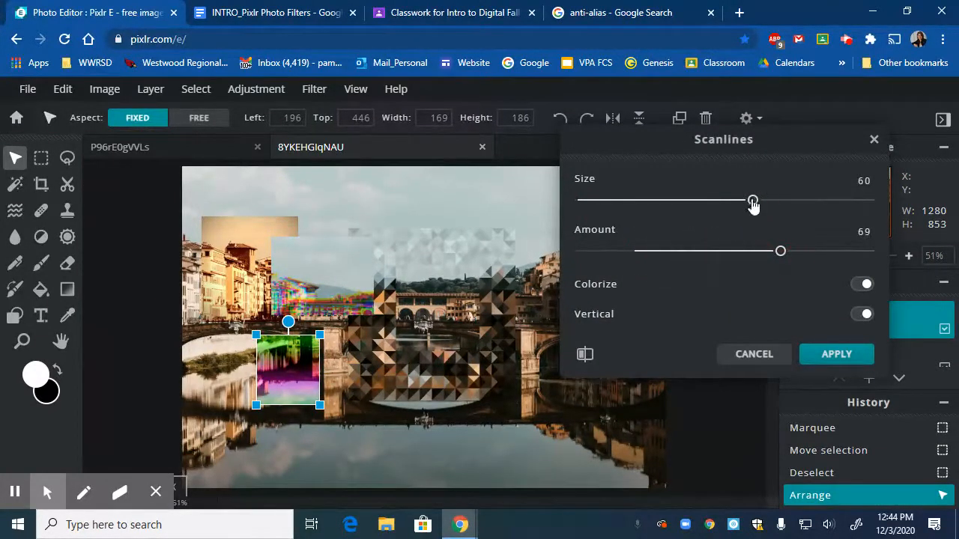
{"action": "left_click_drag", "start_coordinate": [753, 200], "coordinate": [594, 201]}
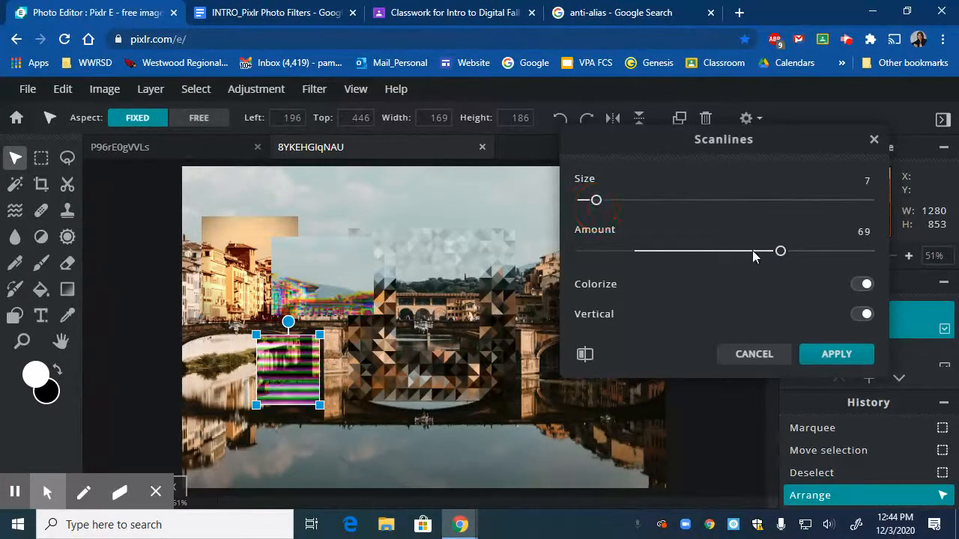
{"action": "left_click_drag", "start_coordinate": [781, 251], "coordinate": [719, 251]}
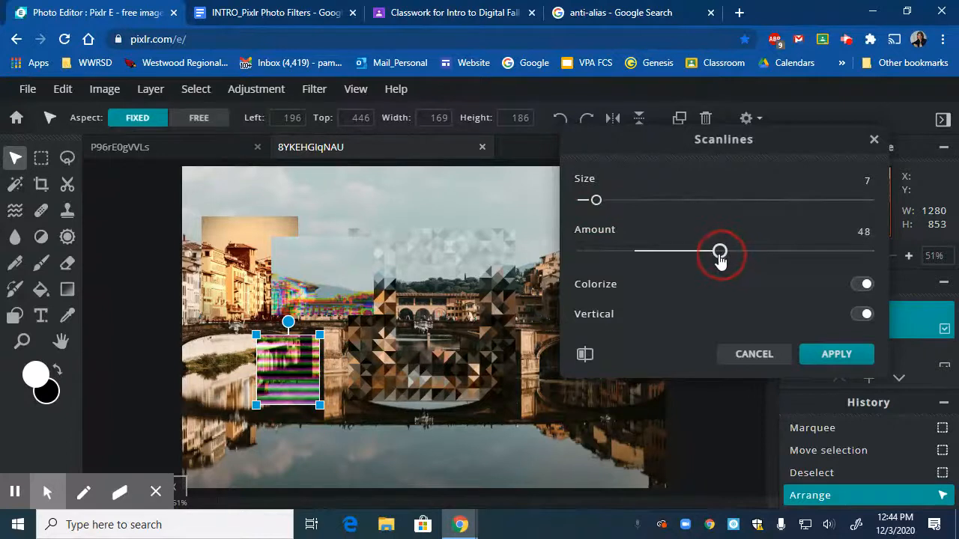
{"action": "left_click_drag", "start_coordinate": [719, 251], "coordinate": [648, 251]}
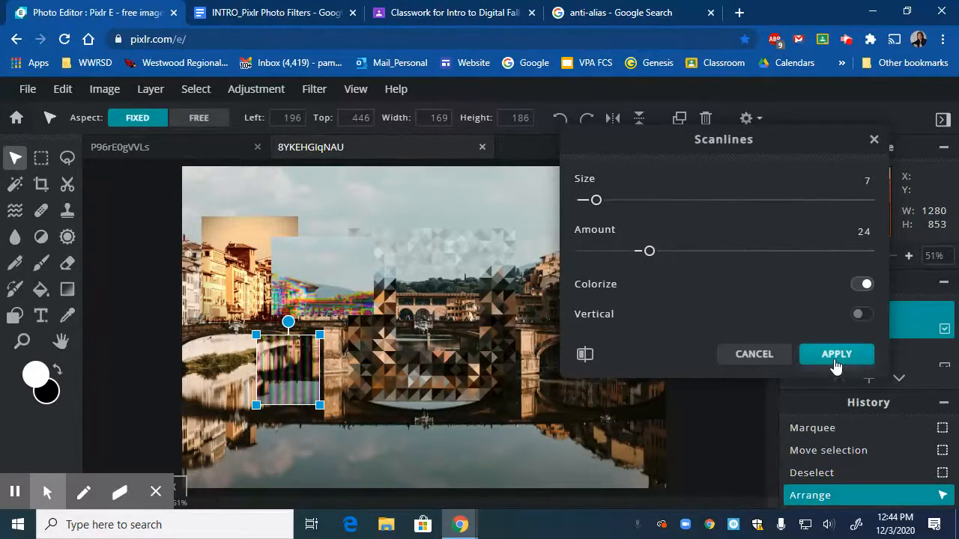
{"action": "left_click", "coordinate": [836, 353]}
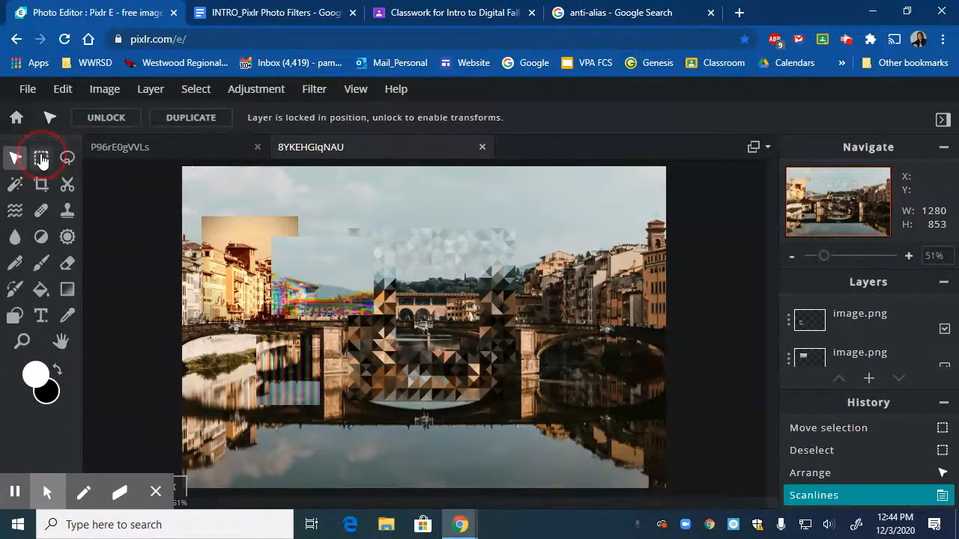
Step: Draw rectangular marquee selections in Add mode over the right-side buildings
{"action": "left_click", "coordinate": [41, 158]}
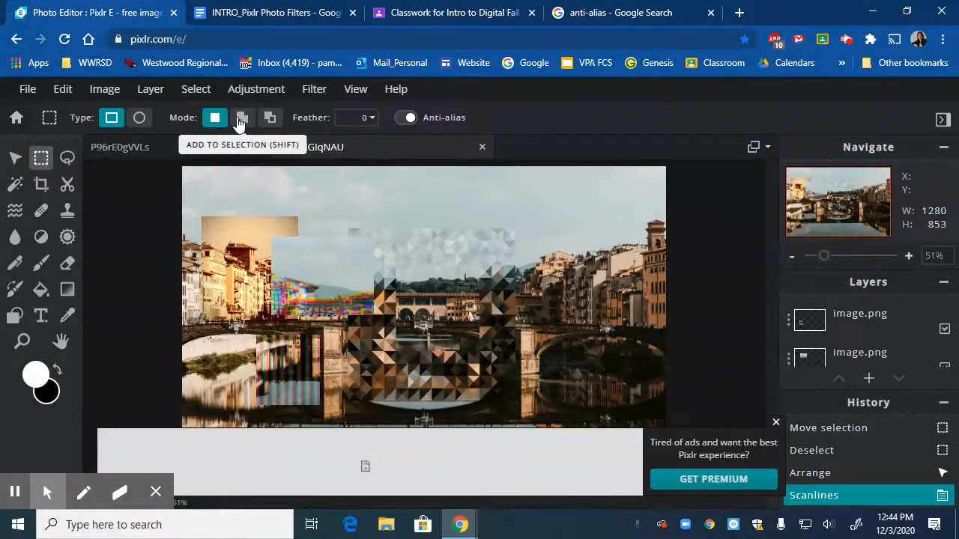
{"action": "left_click", "coordinate": [242, 117]}
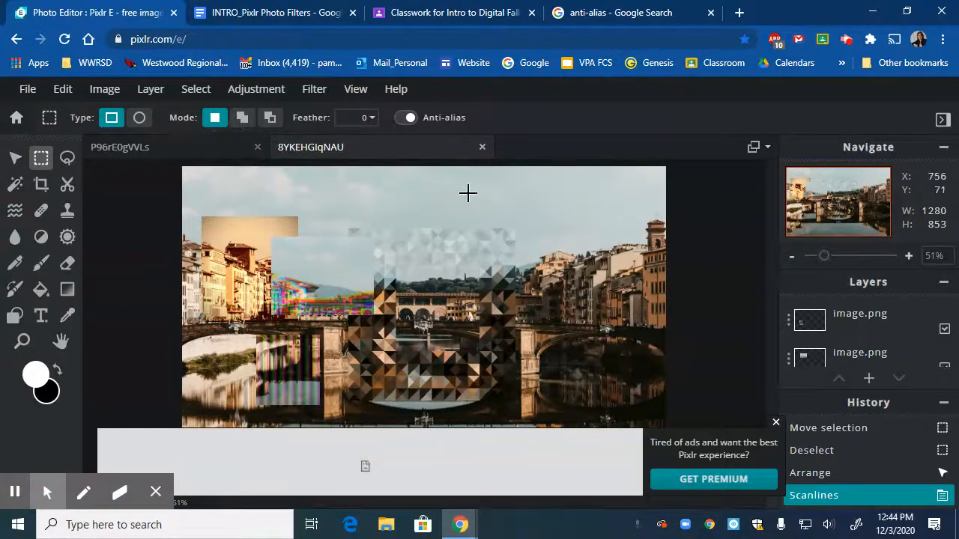
{"action": "left_click_drag", "start_coordinate": [469, 196], "coordinate": [590, 337]}
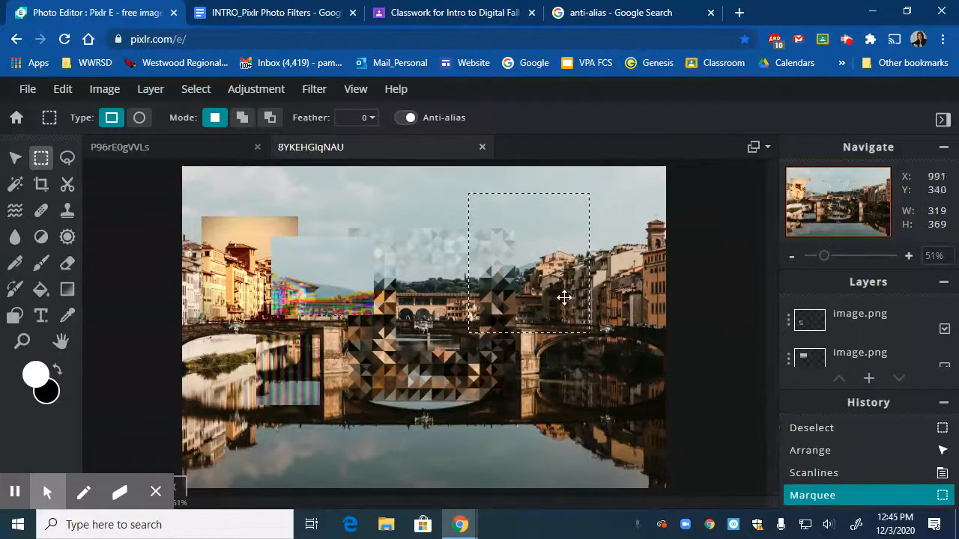
{"action": "left_click", "coordinate": [242, 118]}
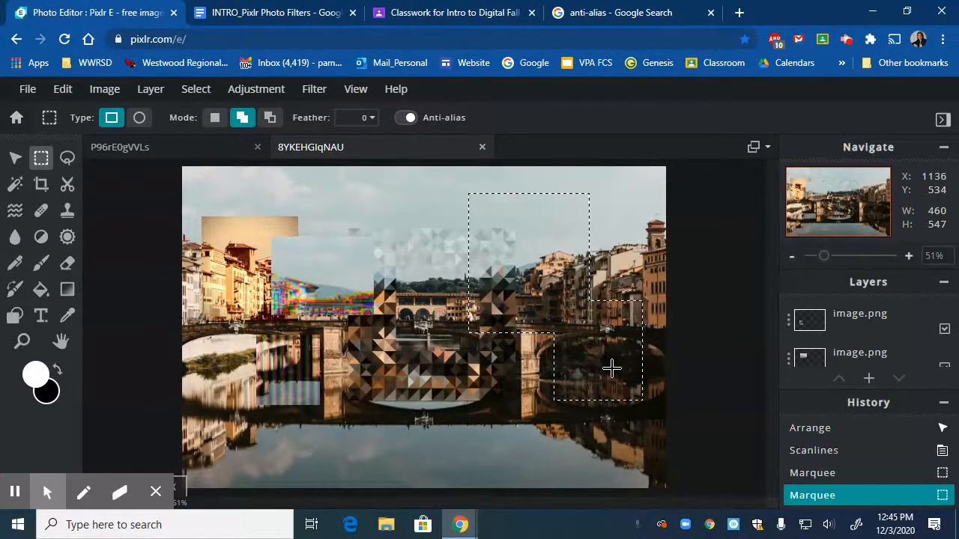
Step: Copy the selection from the Background layer, paste it, and shrink it over the buildings
{"action": "left_click", "coordinate": [864, 337]}
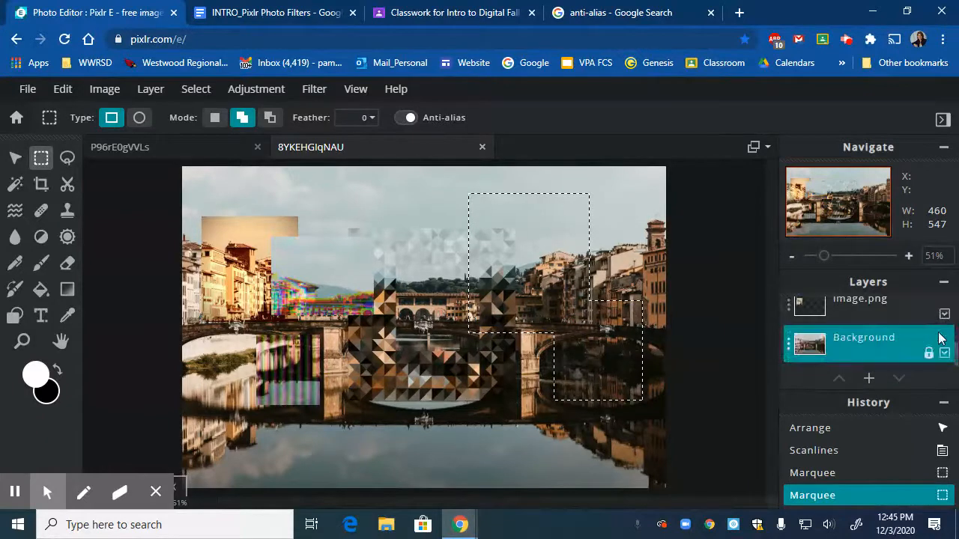
{"action": "left_click", "coordinate": [862, 338]}
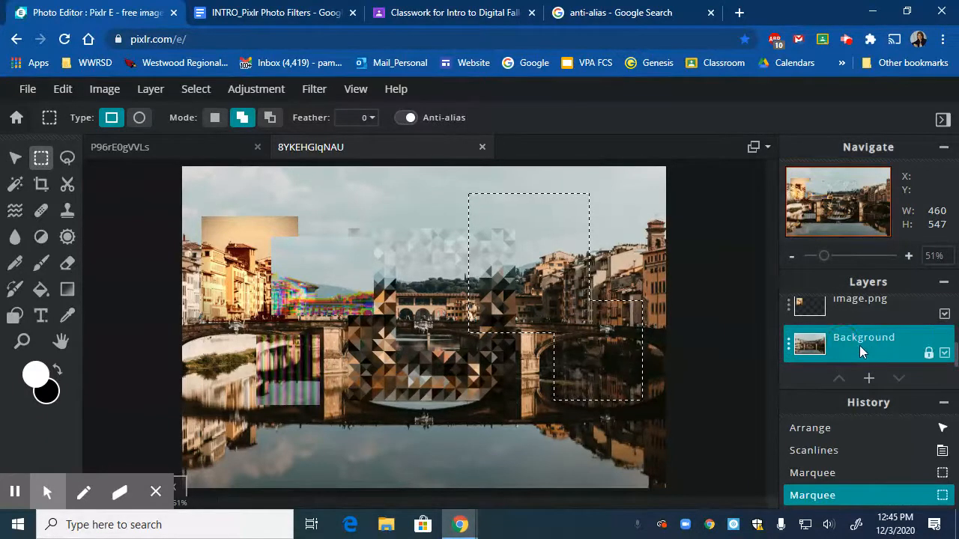
{"action": "left_click", "coordinate": [270, 117]}
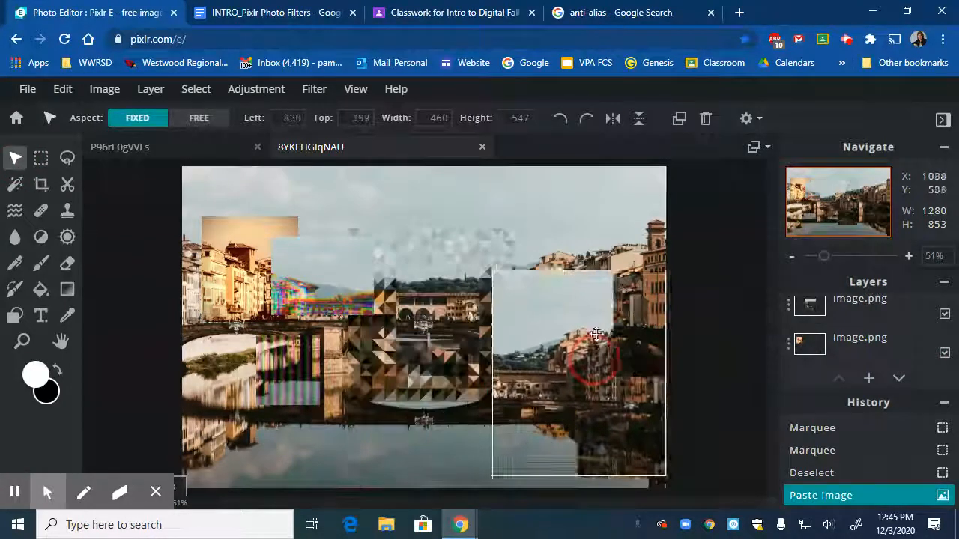
{"action": "left_click_drag", "start_coordinate": [597, 333], "coordinate": [578, 223]}
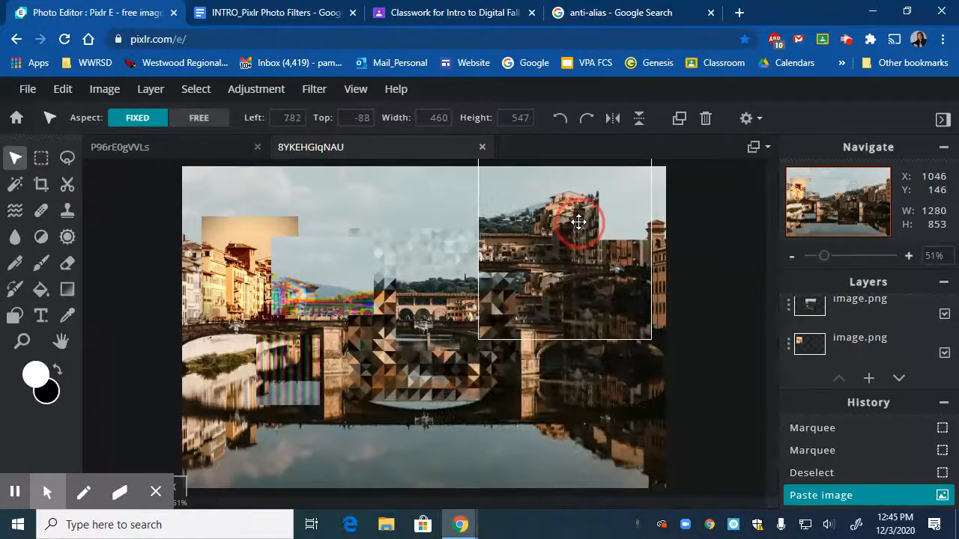
{"action": "left_click_drag", "start_coordinate": [578, 221], "coordinate": [609, 263]}
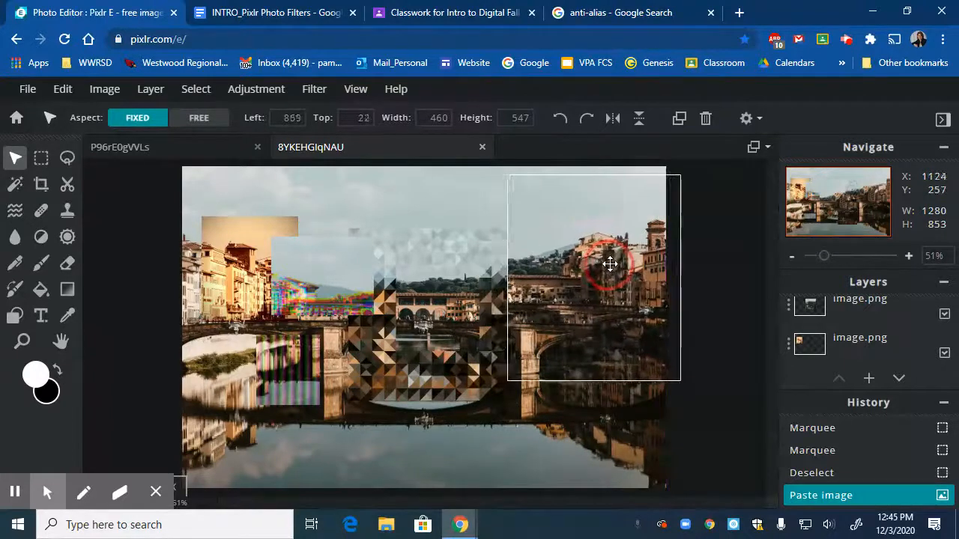
{"action": "left_click_drag", "start_coordinate": [611, 264], "coordinate": [579, 283]}
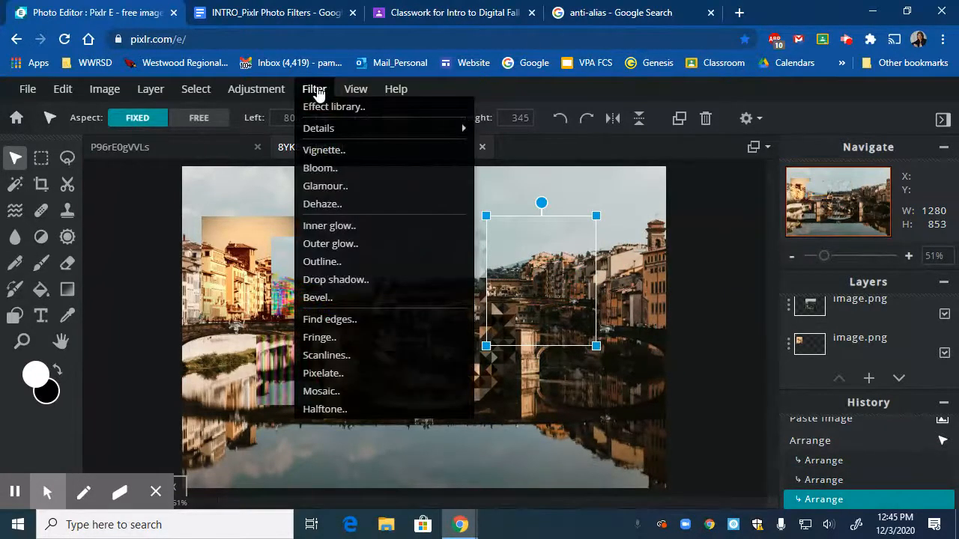
{"action": "mouse_move", "coordinate": [326, 354]}
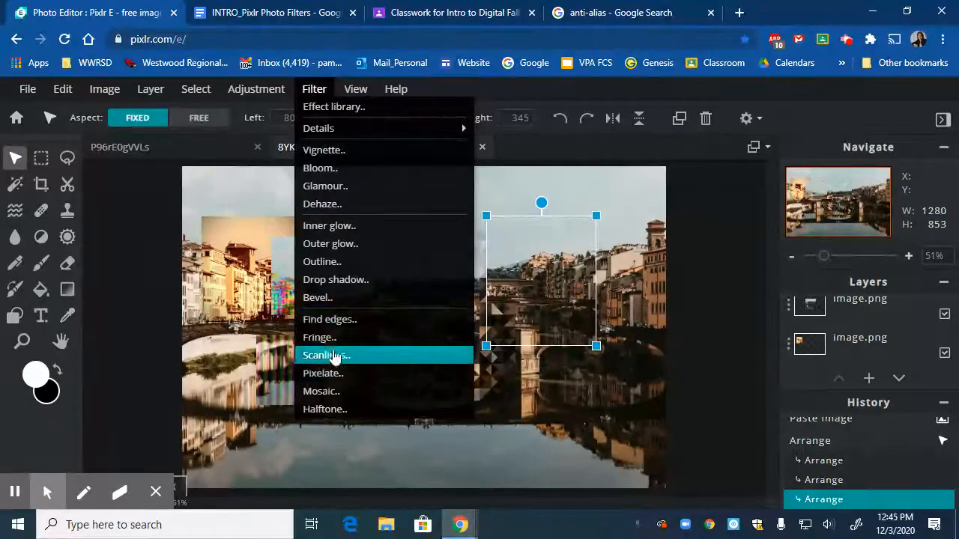
Step: Apply the Fringe filter at Amount 100 to the right-side pasted piece
{"action": "left_click", "coordinate": [320, 337]}
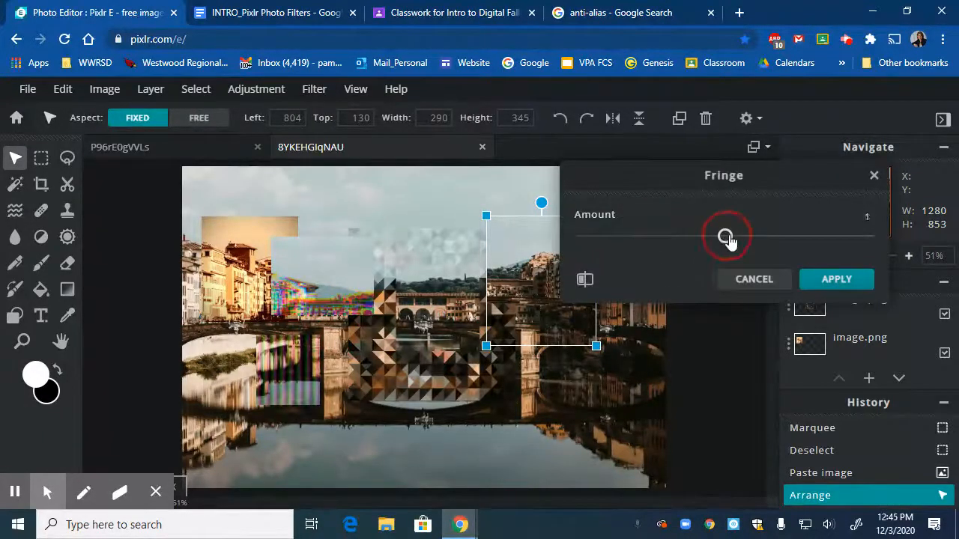
{"action": "left_click_drag", "start_coordinate": [722, 236], "coordinate": [869, 236]}
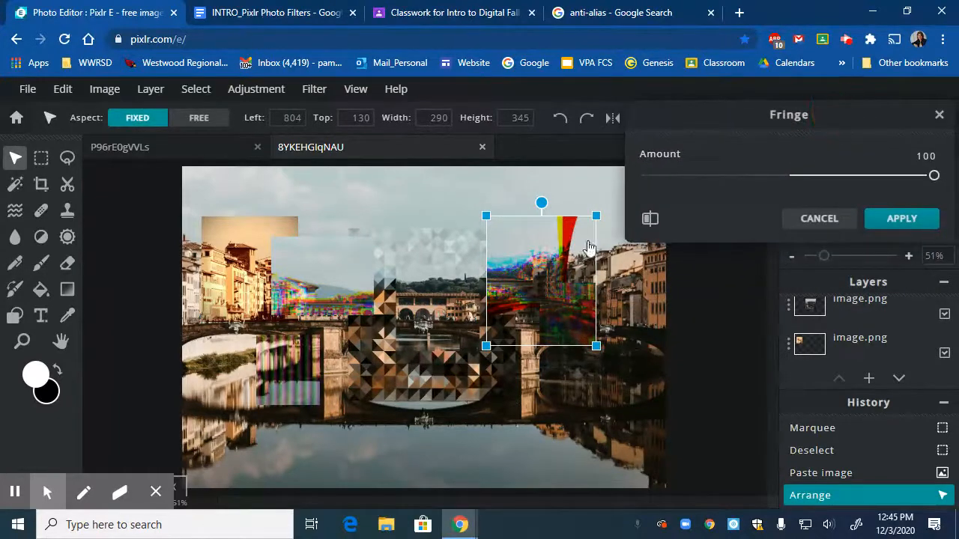
{"action": "left_click", "coordinate": [901, 218]}
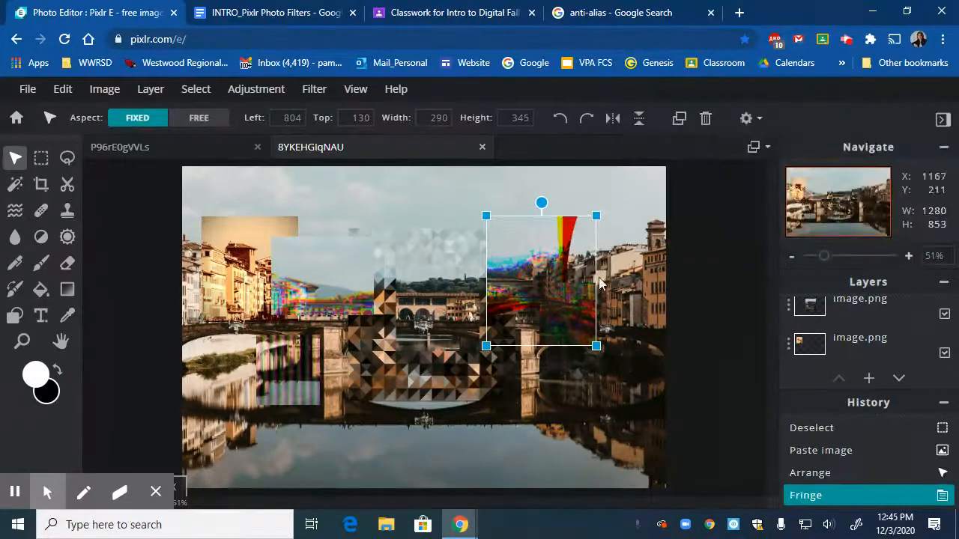